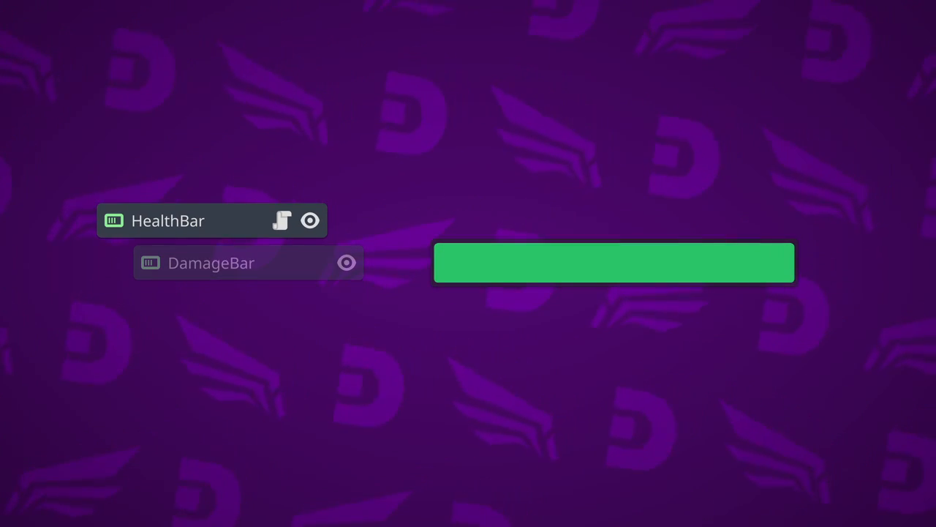
Step: Create a new scene named healthbar with a ProgressBar root node
left_click(211, 263)
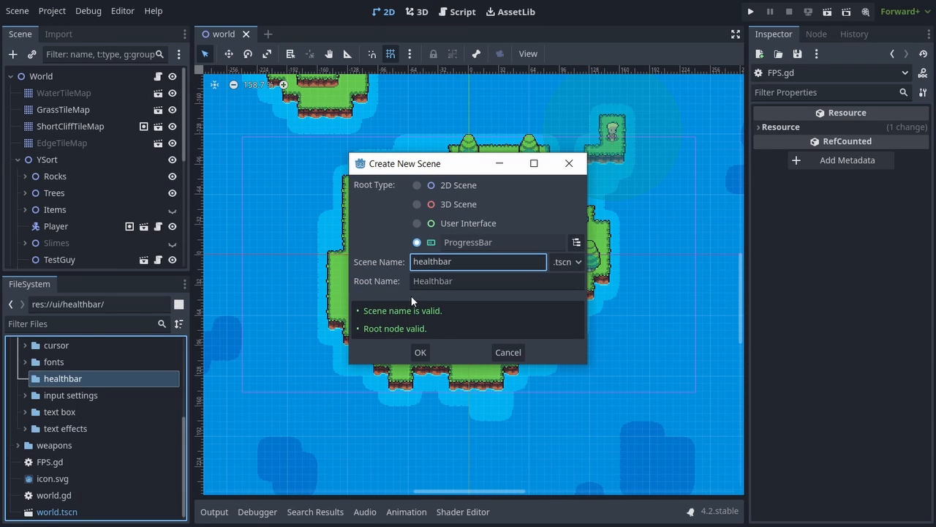
left_click(576, 243)
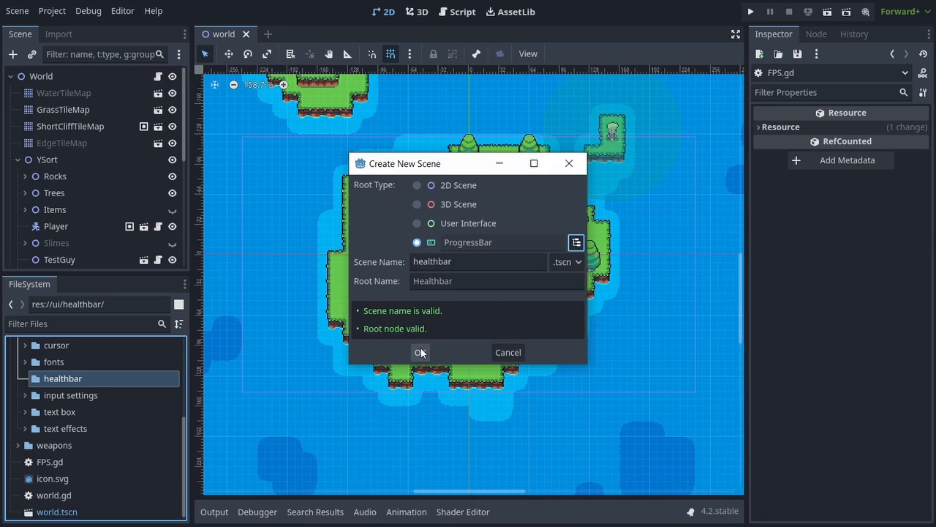
left_click(420, 351)
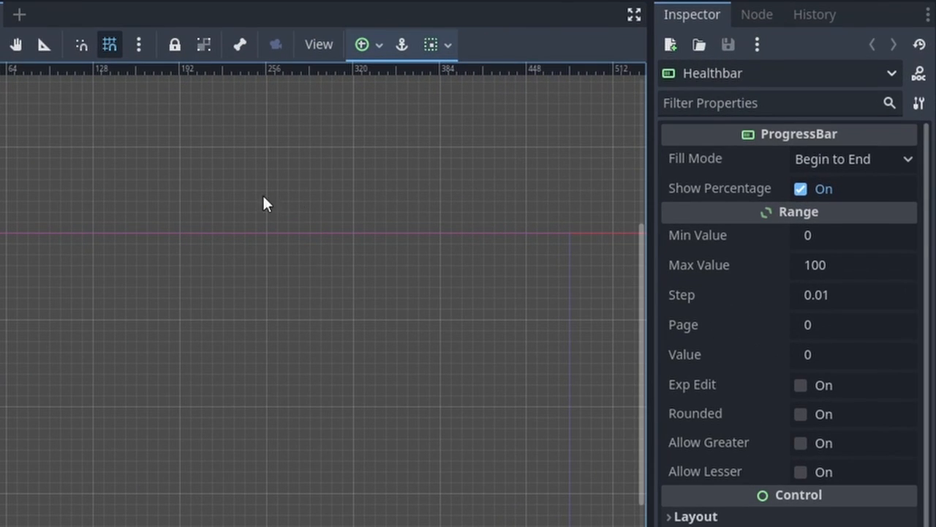
Step: Hide the bar's percentage text, set its value to 60 and its width to 240 pixels
left_click(799, 188)
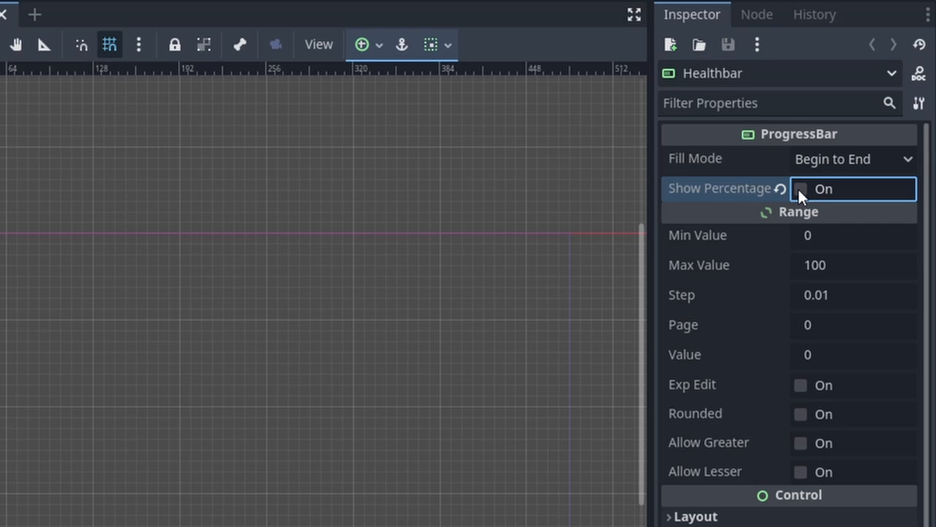
left_click(853, 356)
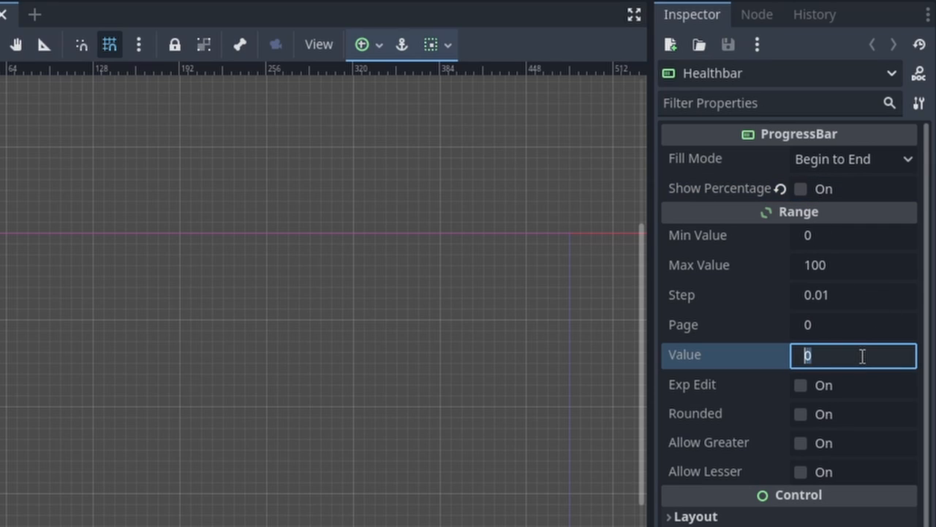
type("60")
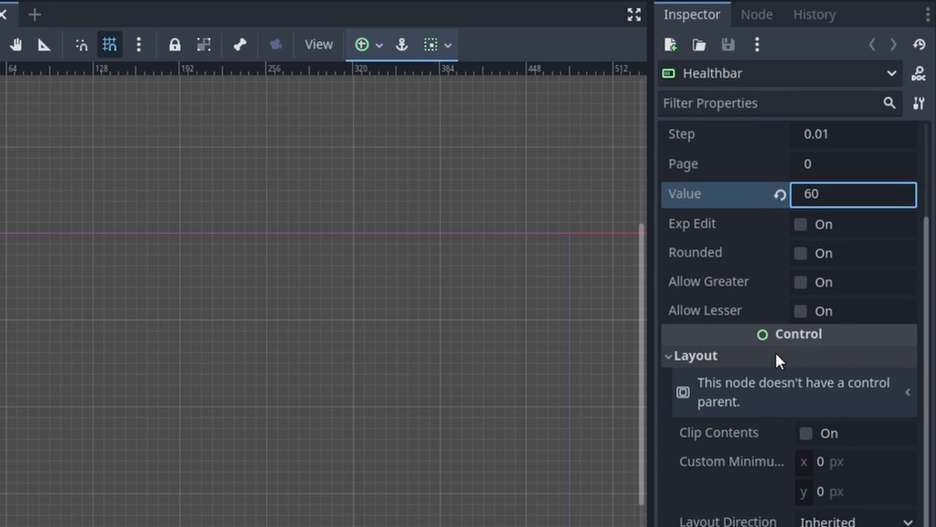
scroll("down", 3)
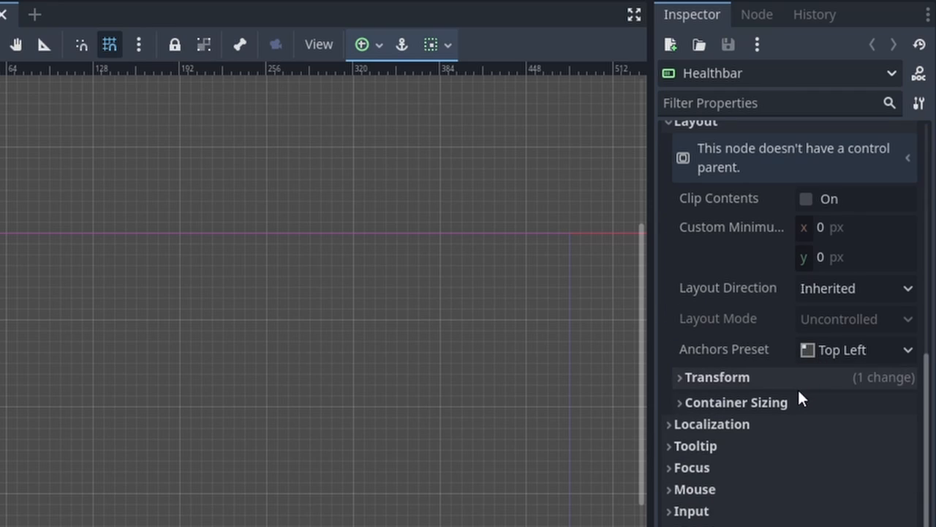
left_click(715, 378)
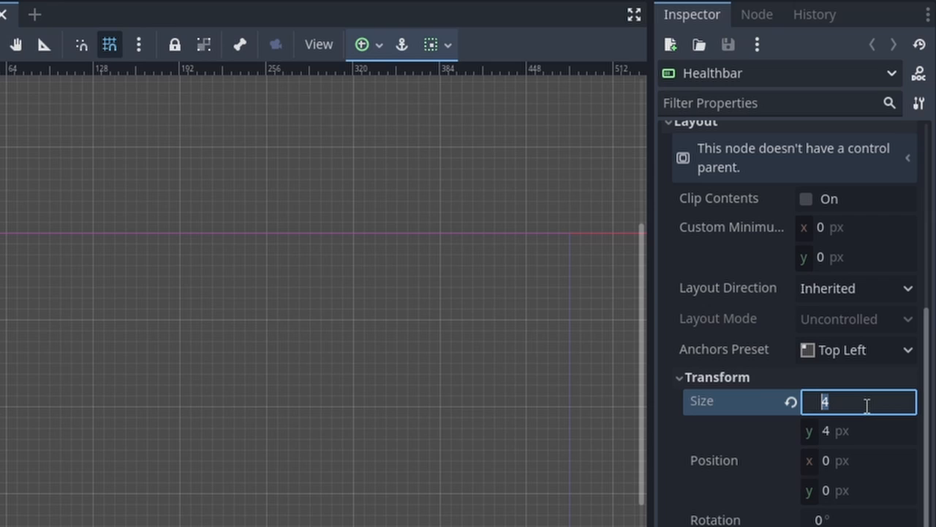
type("240")
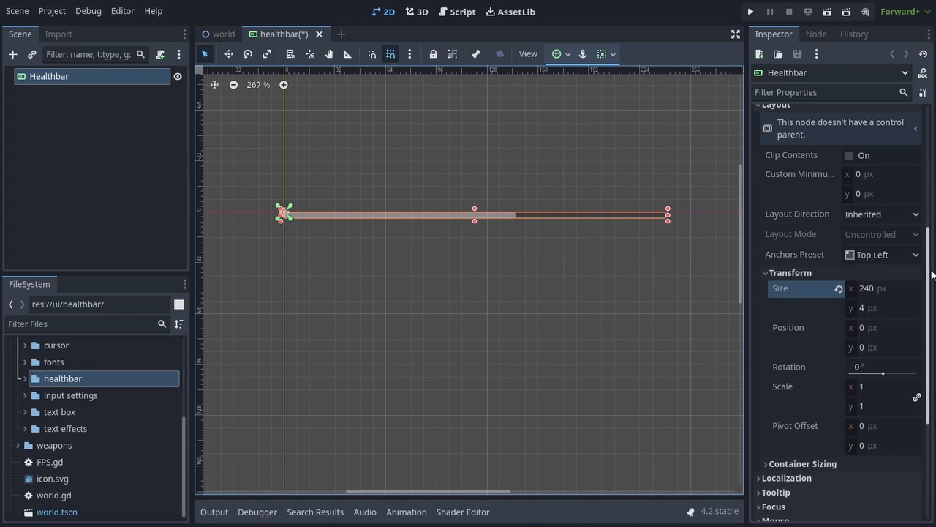
Step: Add a Background style override and a new StyleBoxFlat fill with a teal colour
scroll("down", 3)
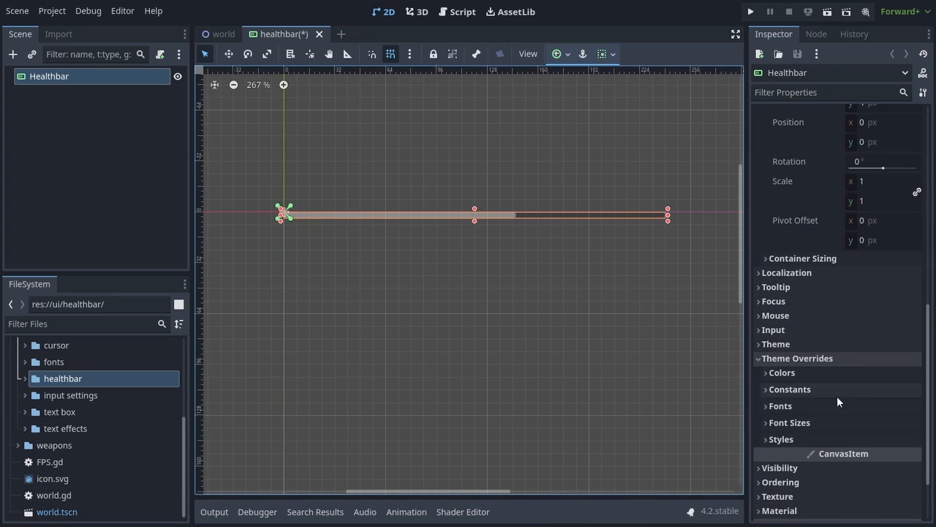
left_click(781, 439)
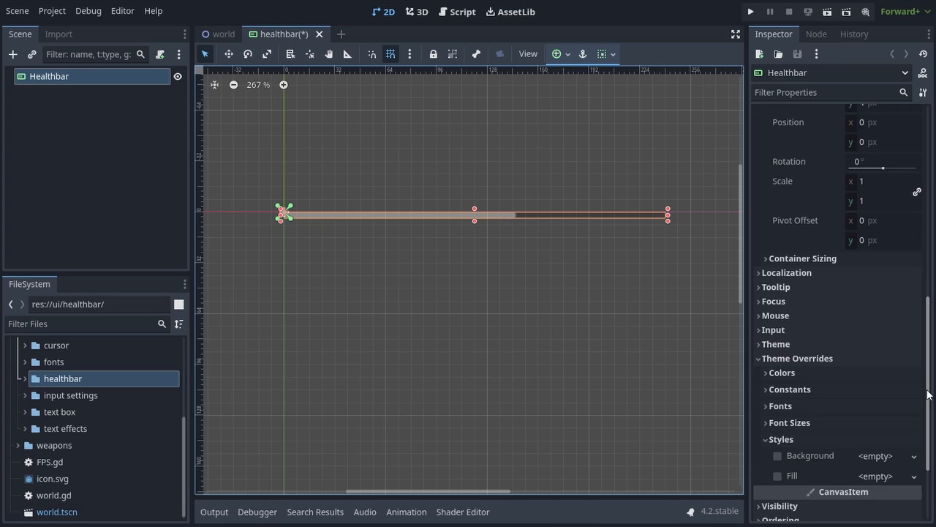
scroll("down", 3)
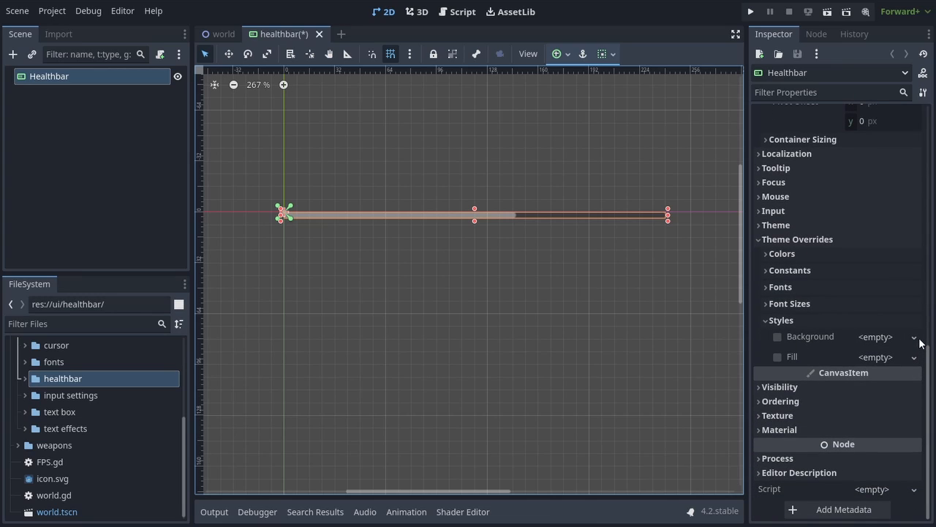
left_click(913, 336)
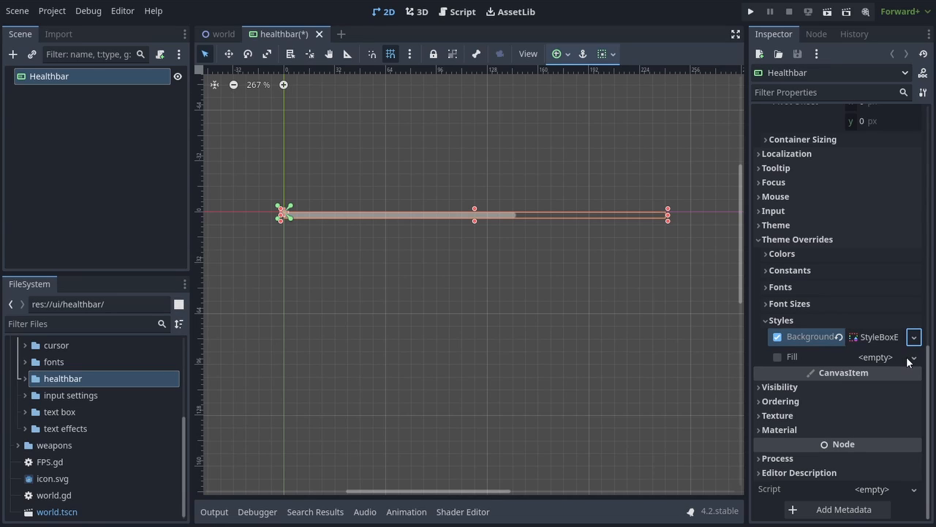
mouse_move(913, 362)
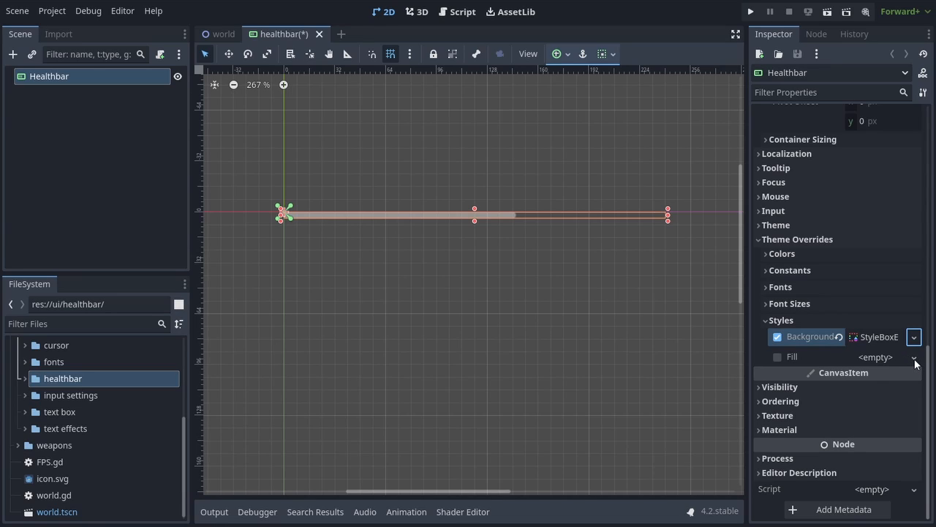
left_click(912, 357)
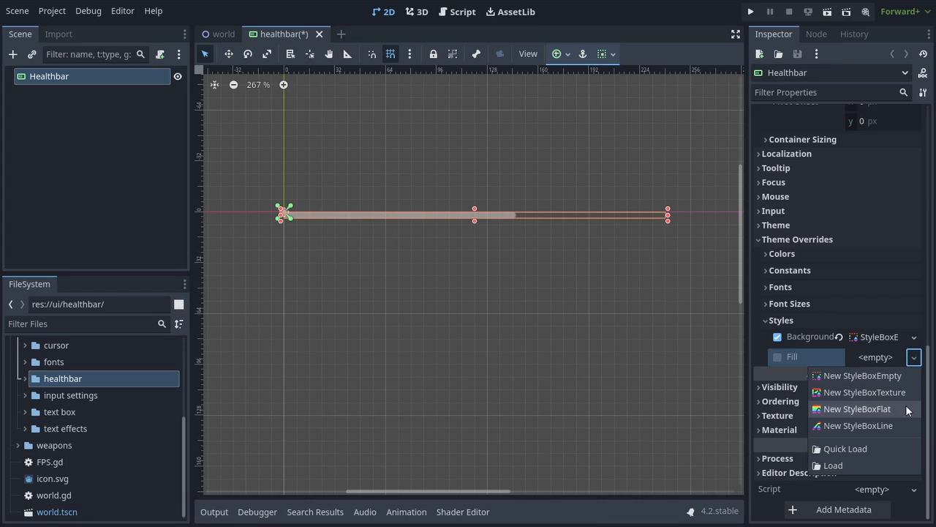
left_click(855, 408)
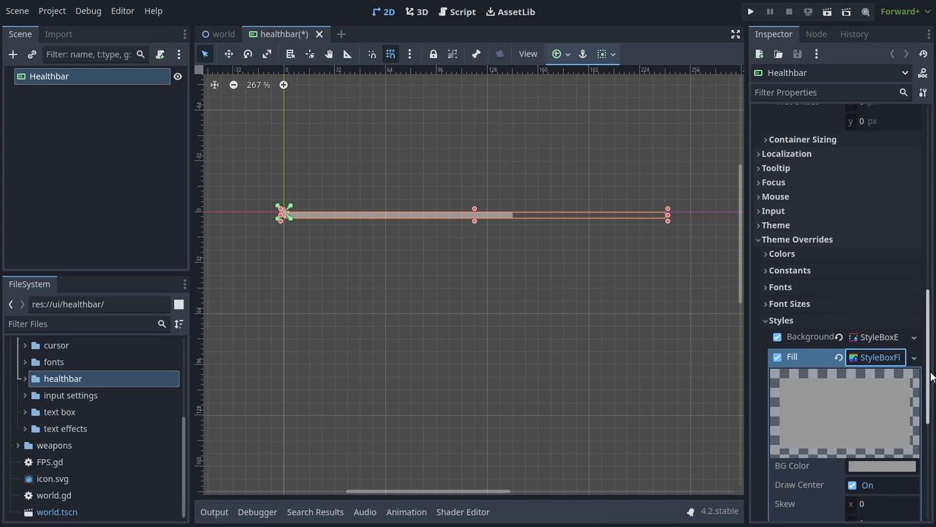
left_click(880, 465)
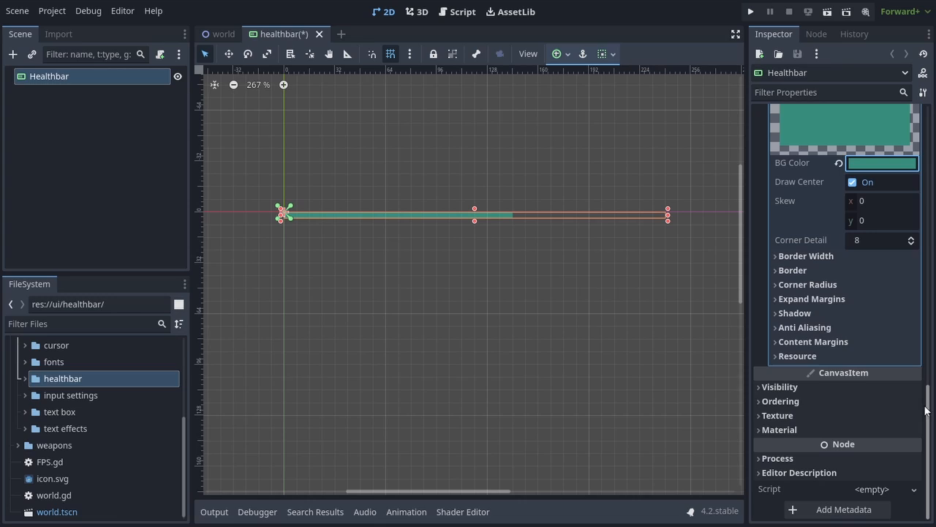
Step: Set the Healthbar's Ordering Z Index to 1
left_click(781, 400)
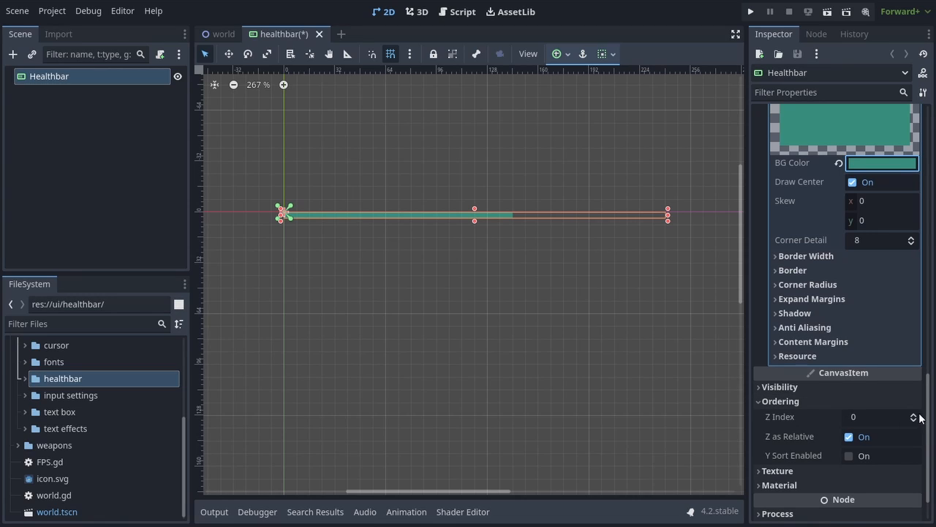
left_click(913, 413)
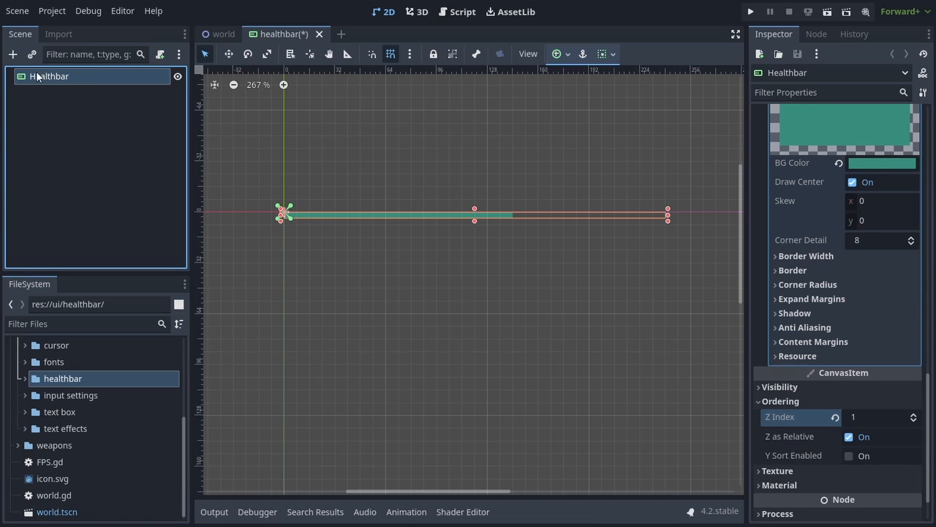
Step: Add a ProgressBar child DamageBar and anchor it Full Rect over the parent bar
left_click(11, 54)
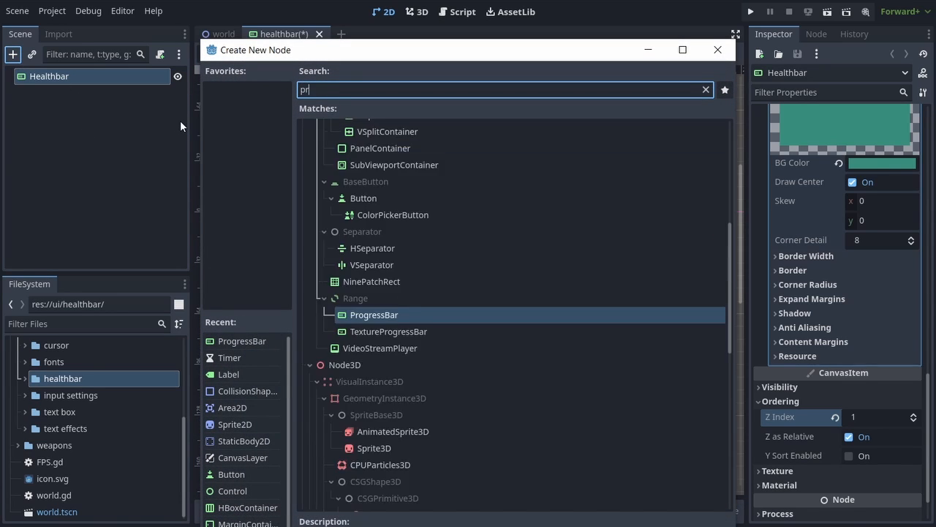
double_click(375, 314)
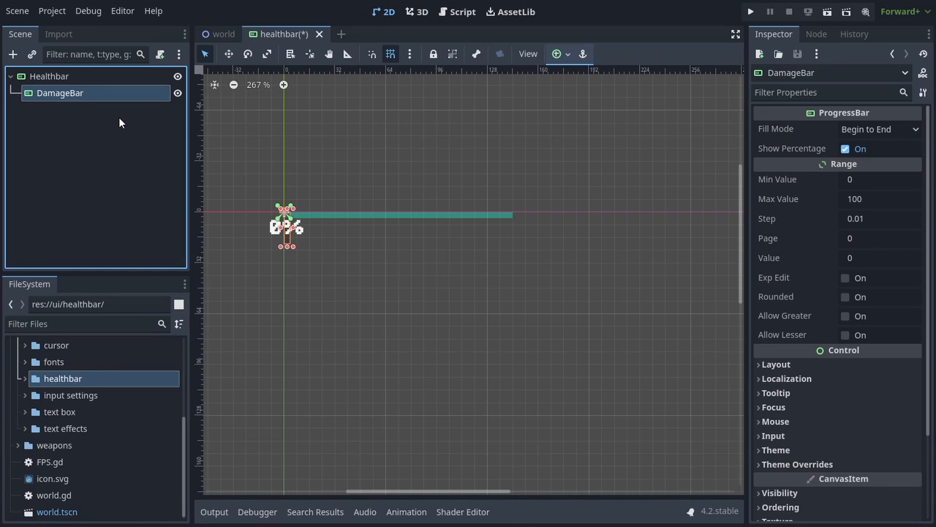
mouse_move(518, 94)
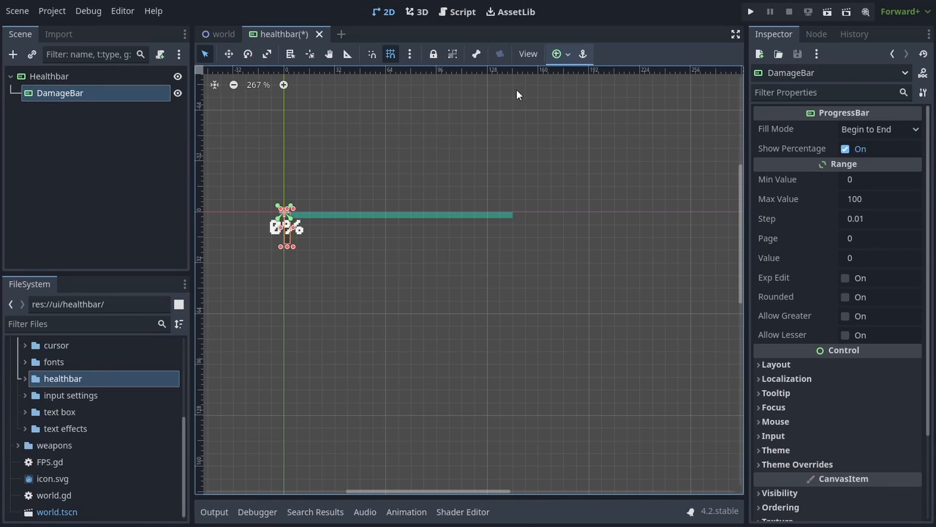
left_click(556, 53)
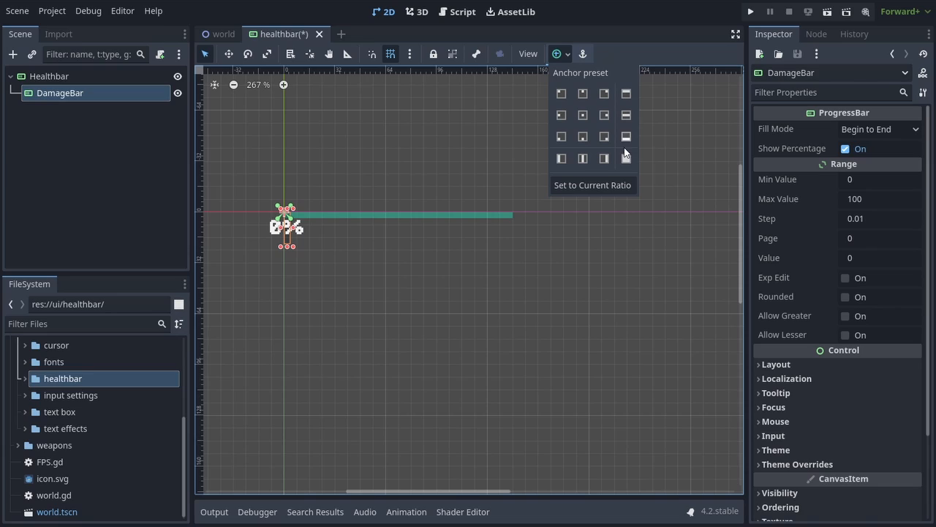
left_click(626, 158)
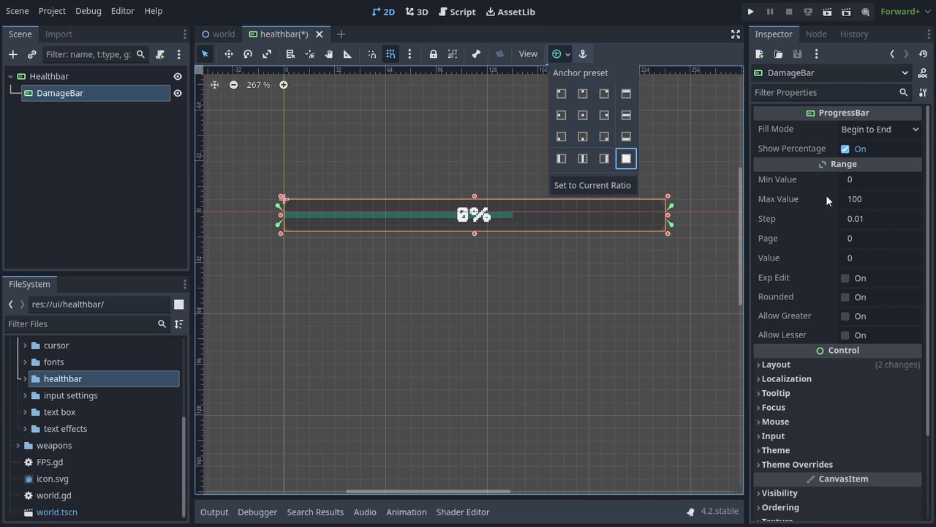
Step: Hide DamageBar's percentage text and set its value to 80
left_click(846, 150)
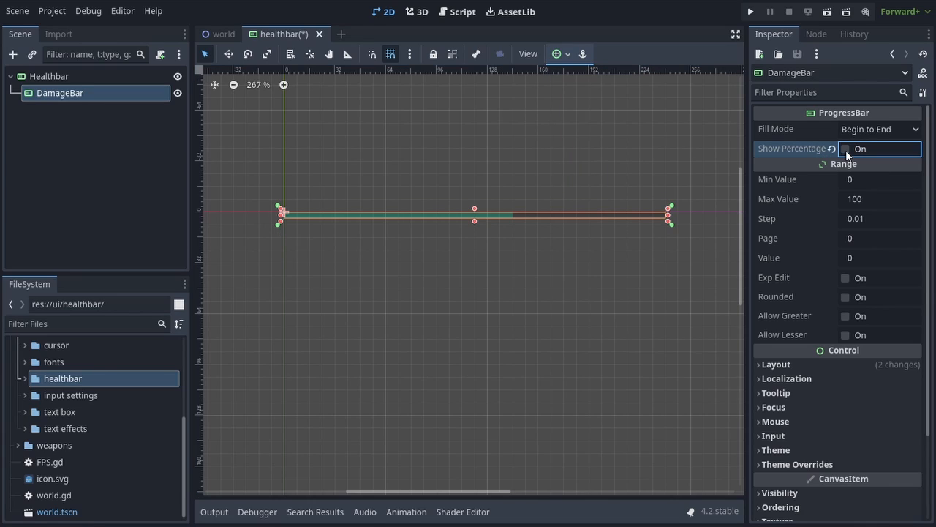
mouse_move(819, 164)
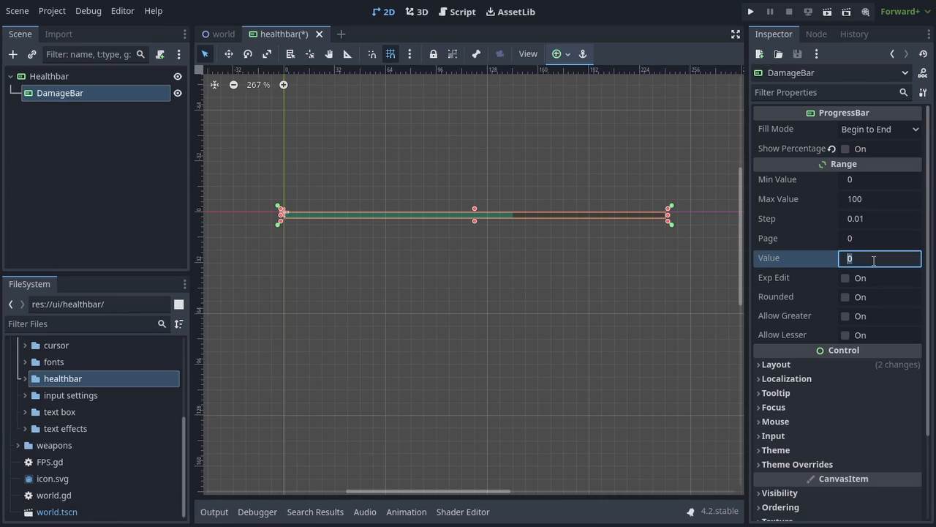
type("80")
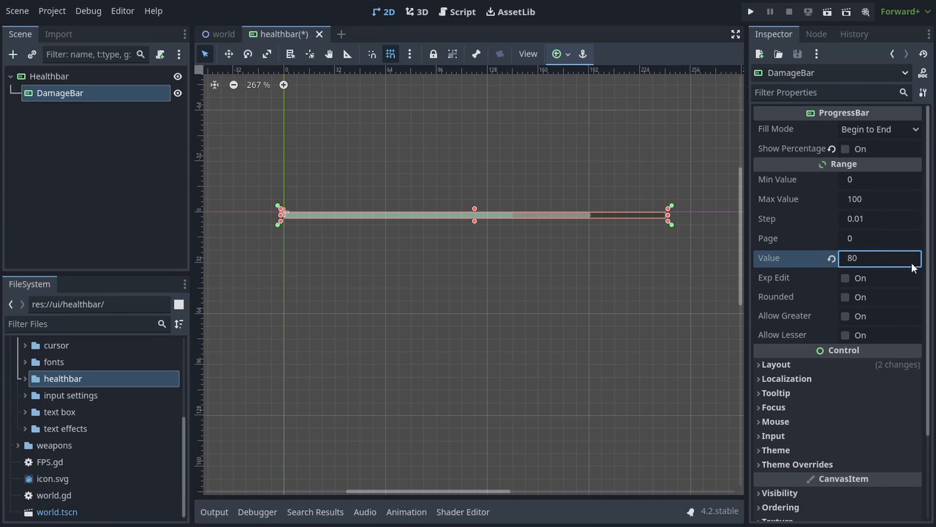
scroll("down", 3)
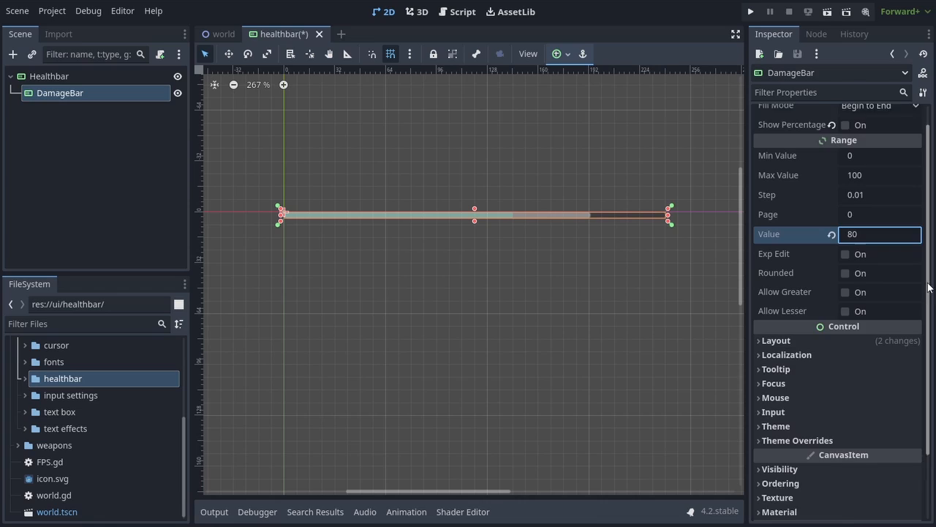
scroll("down", 3)
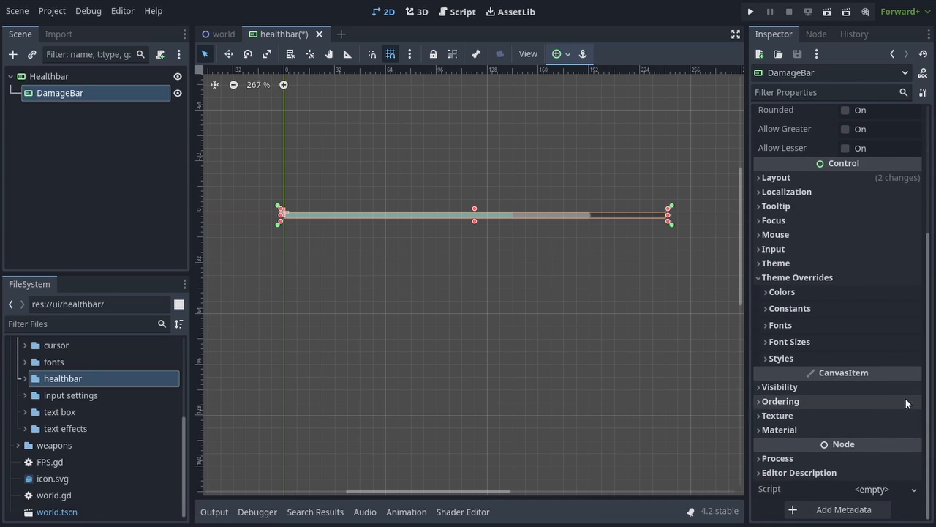
Step: Give DamageBar a near-black StyleBoxFlat background with 1 px expand margins and a 00000099 shadow offset 1 px down
left_click(913, 375)
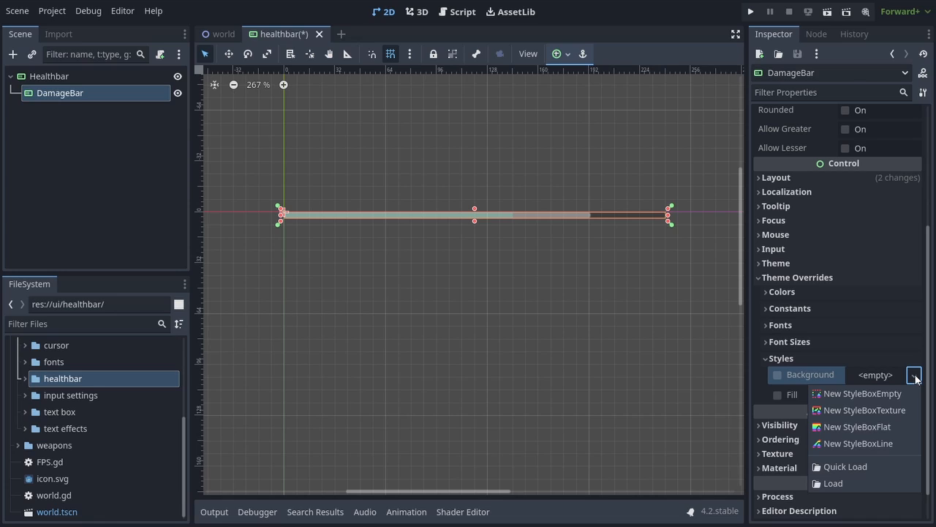
left_click(856, 427)
type("474747")
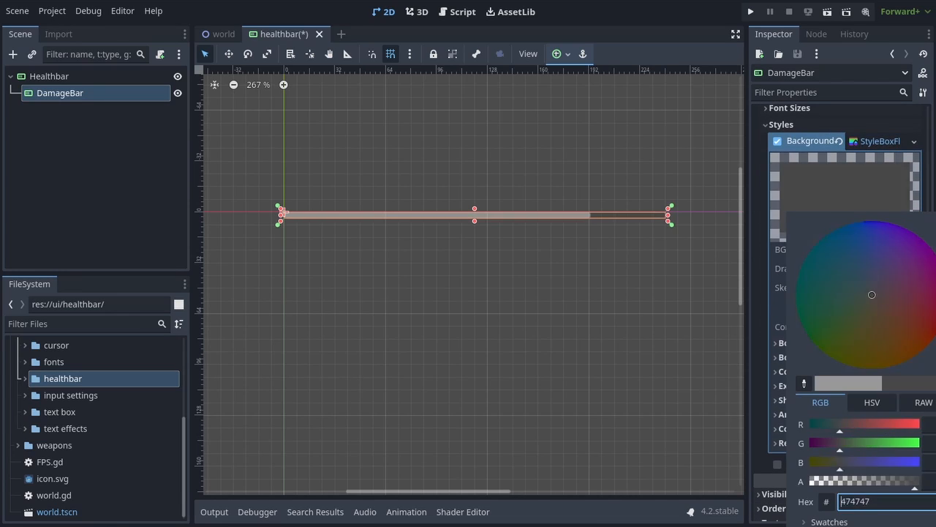
left_click(883, 249)
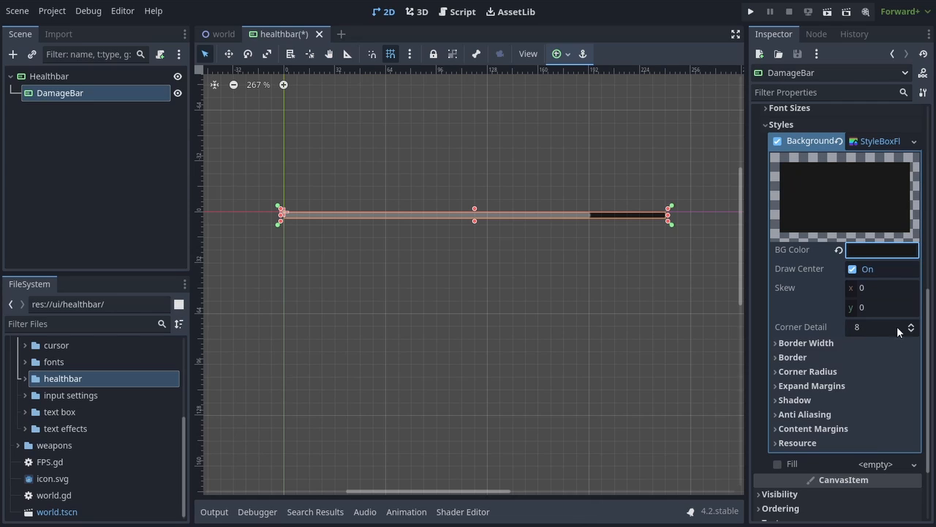
left_click(810, 386)
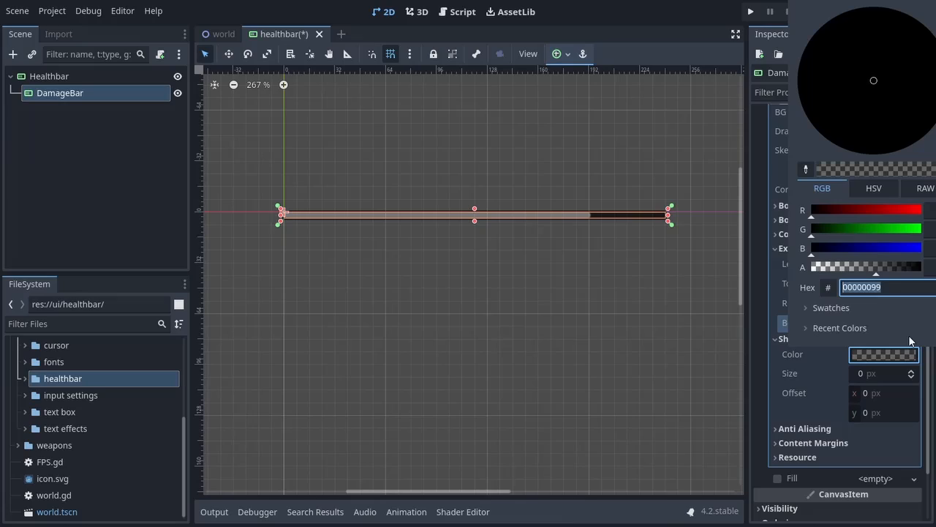
left_click_drag(885, 267, 841, 266)
type("1")
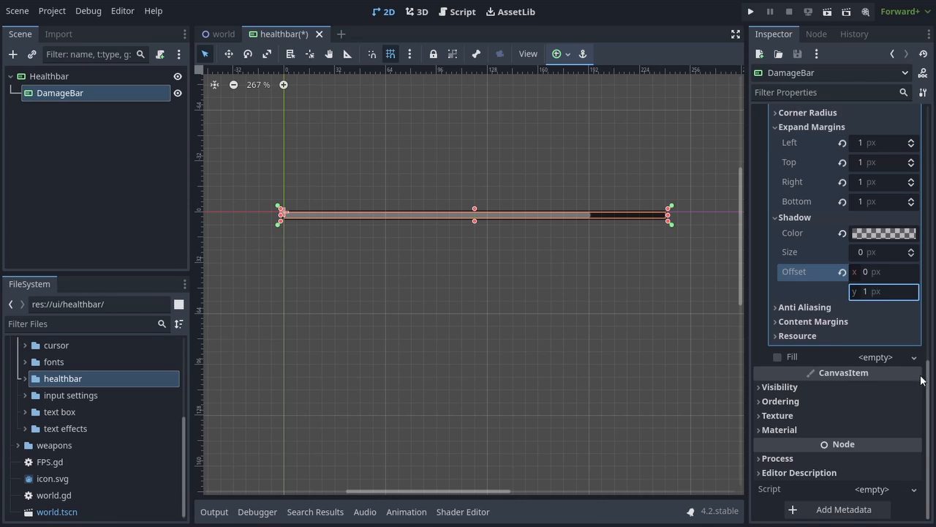
Step: Give DamageBar a white StyleBoxFlat fill and deselect to preview the finished bar
left_click(875, 357)
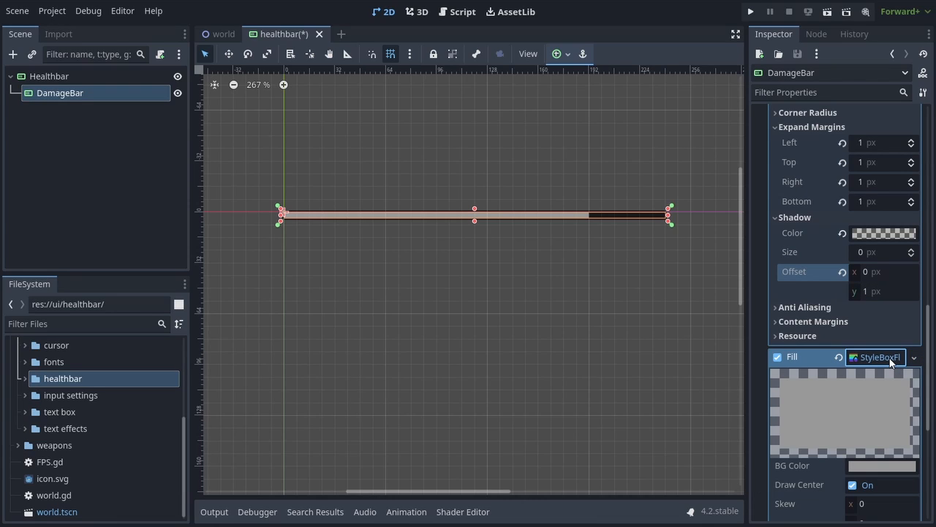
left_click(881, 465)
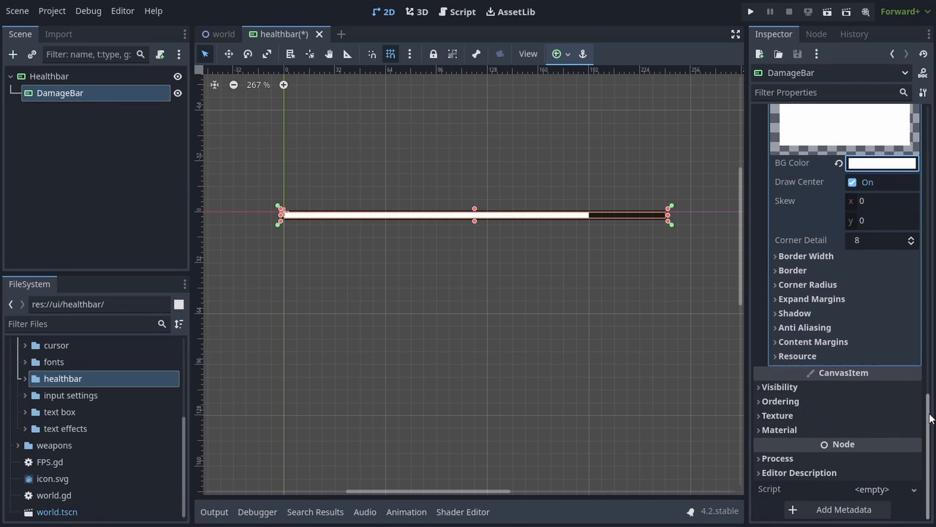
left_click(781, 400)
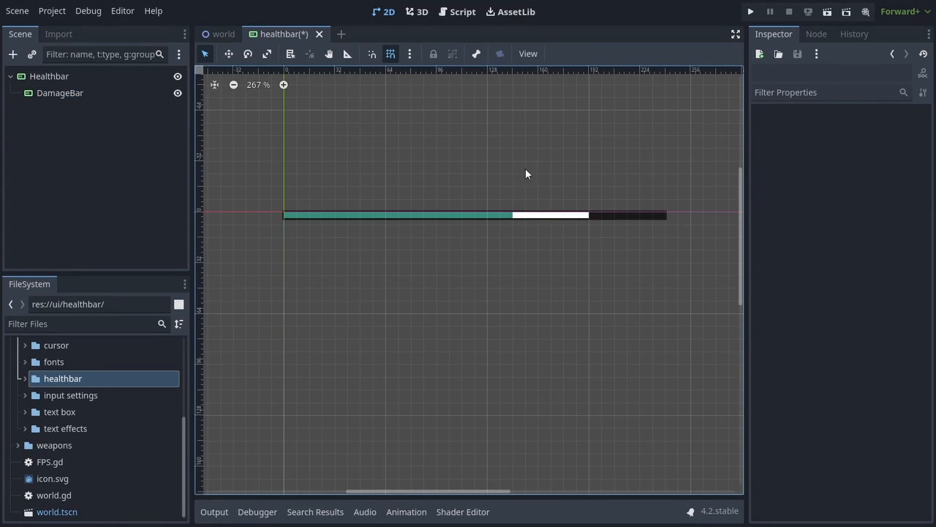
mouse_move(256, 178)
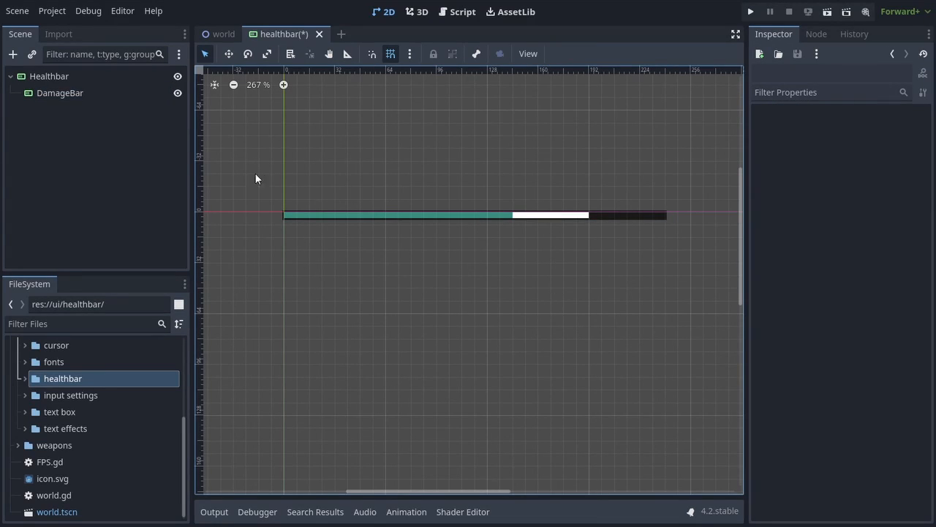
Step: Add a Timer child under Healthbar with a 0.4 second wait time
left_click(50, 76)
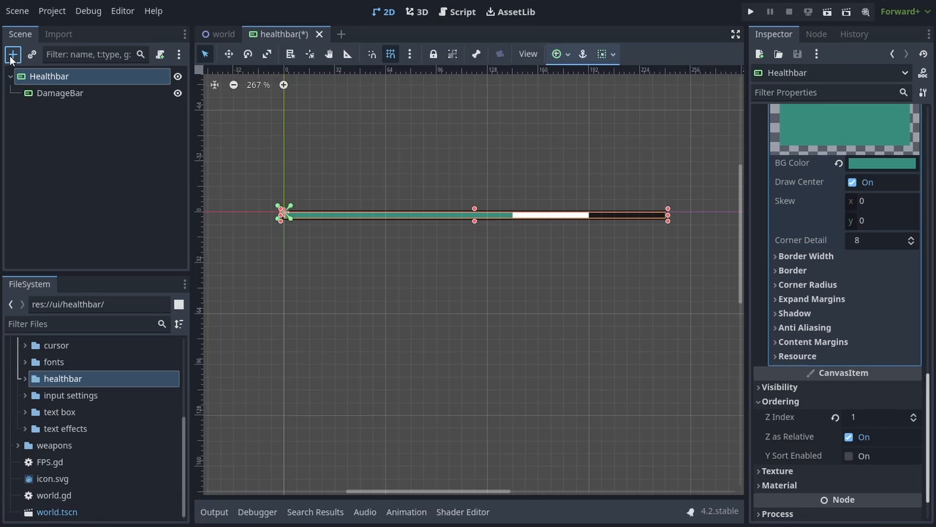
left_click(12, 54)
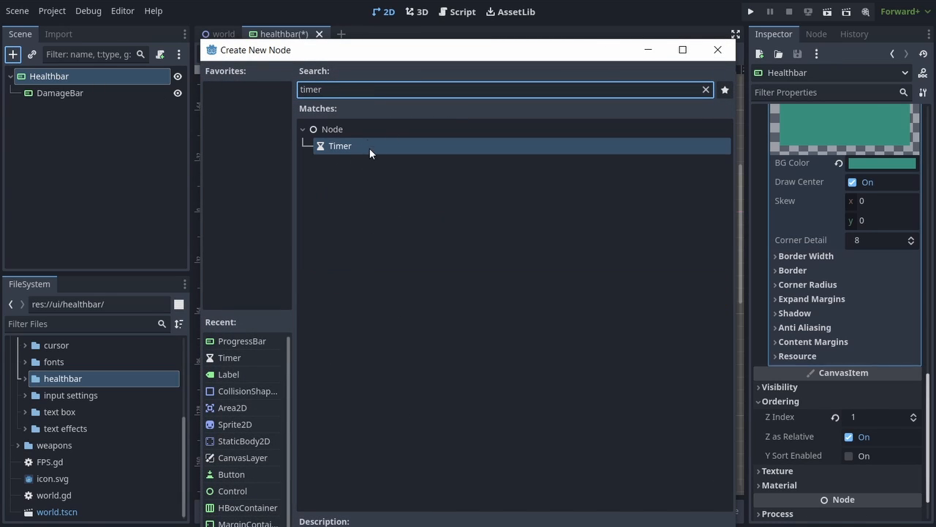
double_click(339, 146)
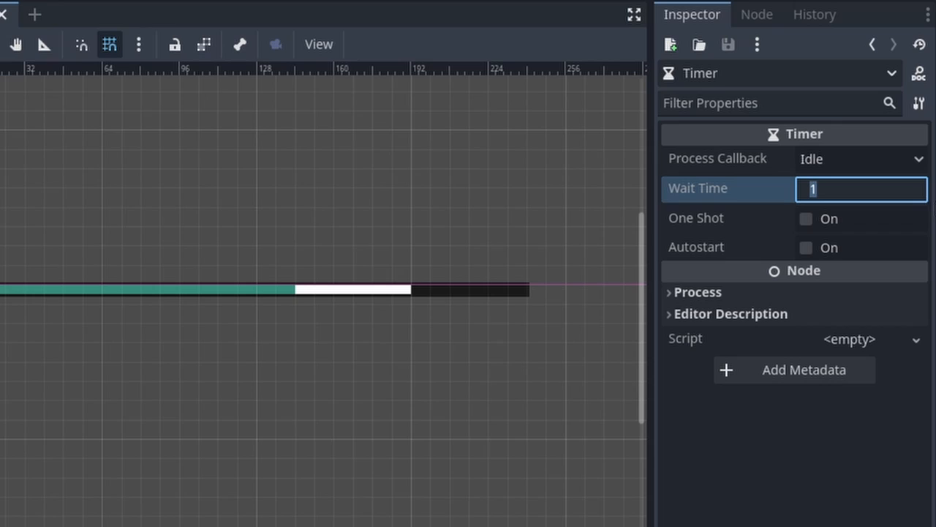
type("0.4")
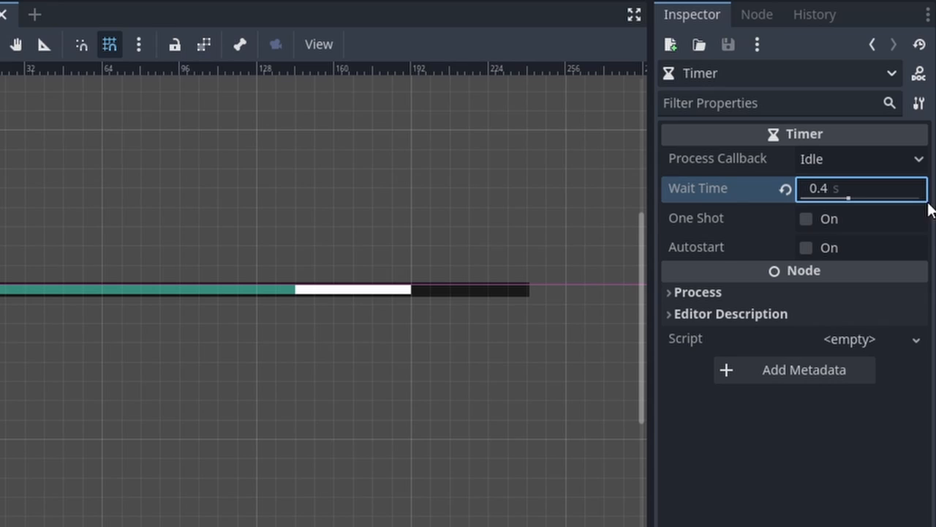
left_click(805, 218)
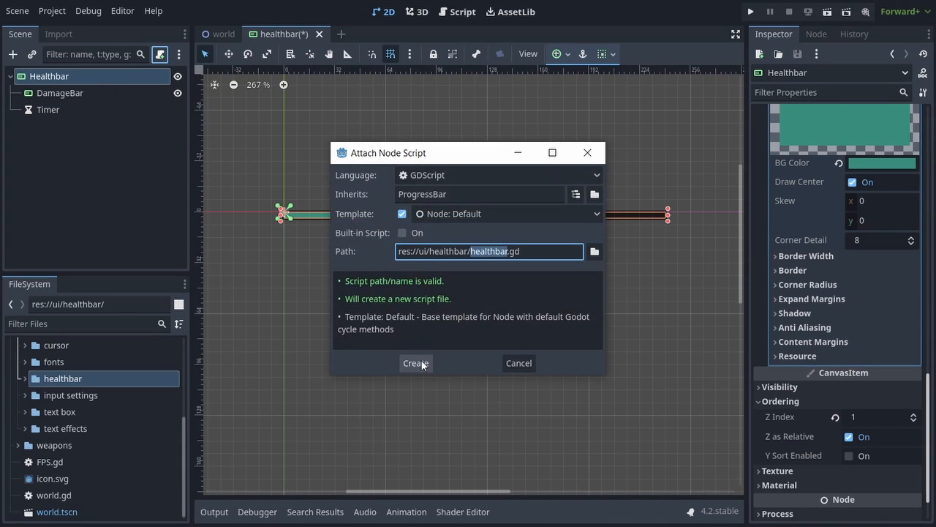
Step: Create healthbar.gd with onready Timer and DamageBar references and var health = 0
left_click(415, 362)
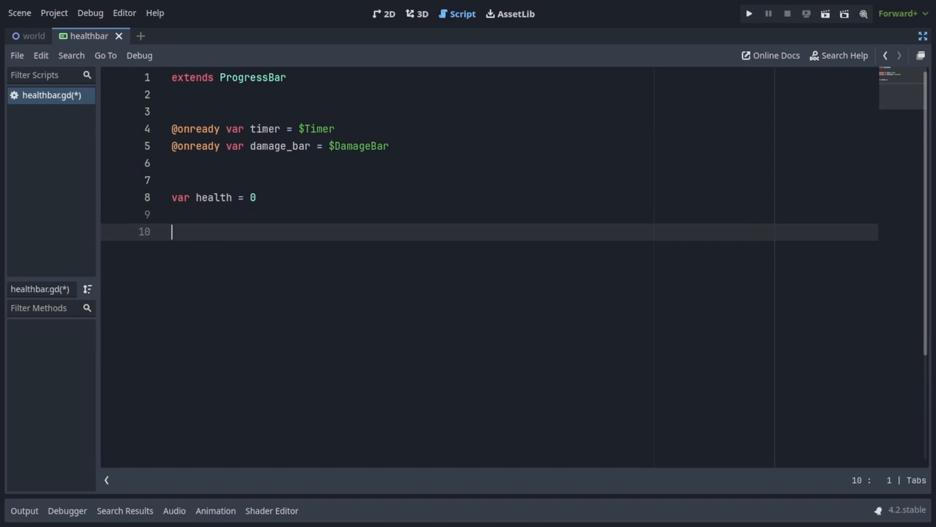
Step: Write func init_health(_health) assigning health, max_value and value on the bar
type("func ini")
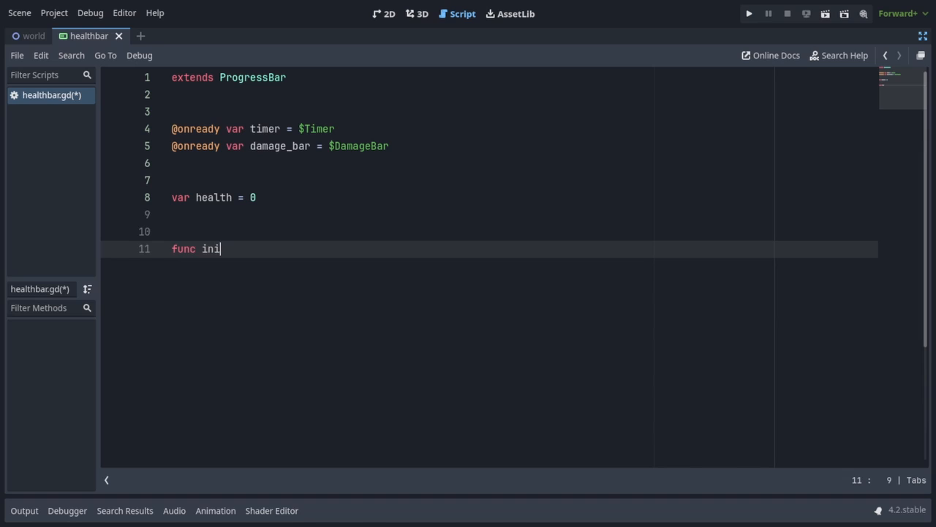
type("t_health()")
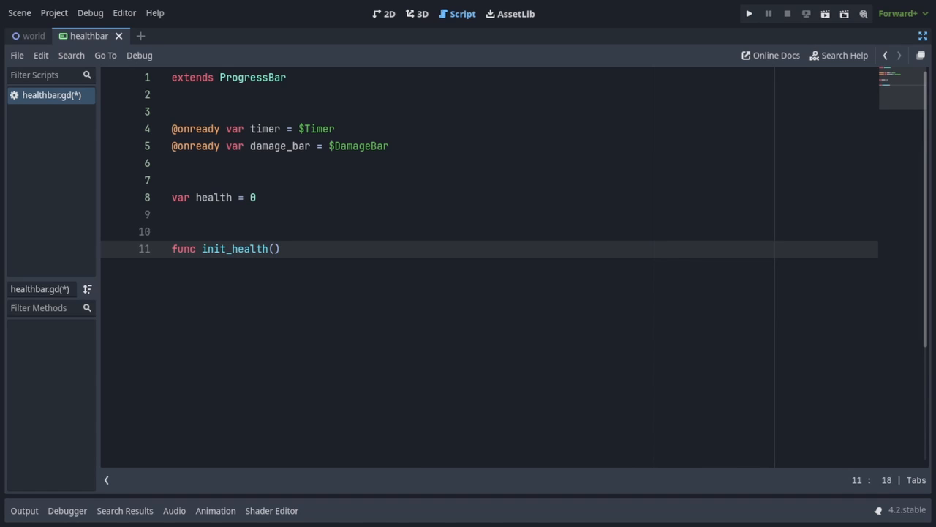
type("_health):")
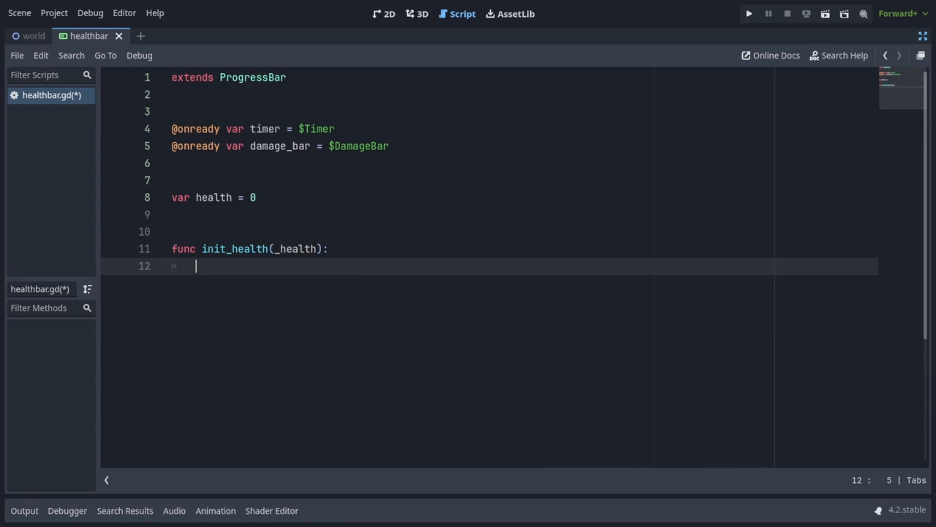
type("health = _health")
type("max_value")
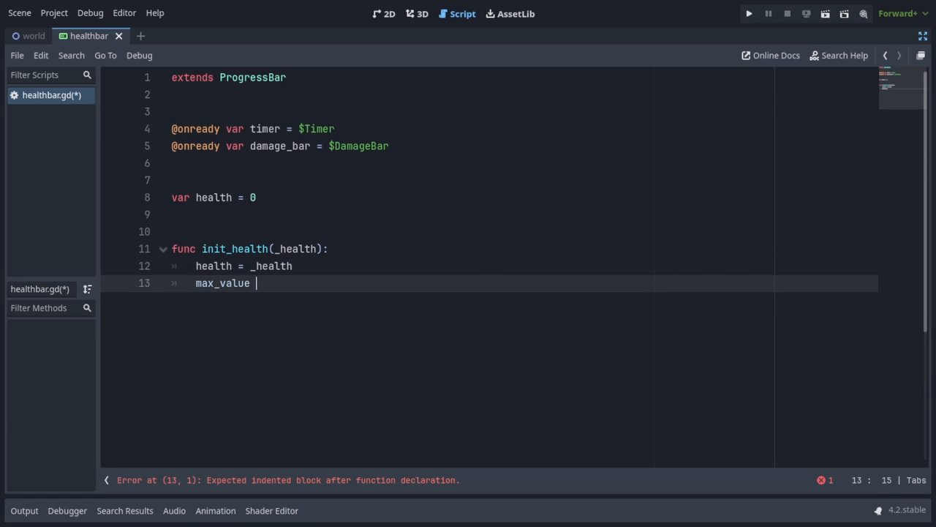
type("= health")
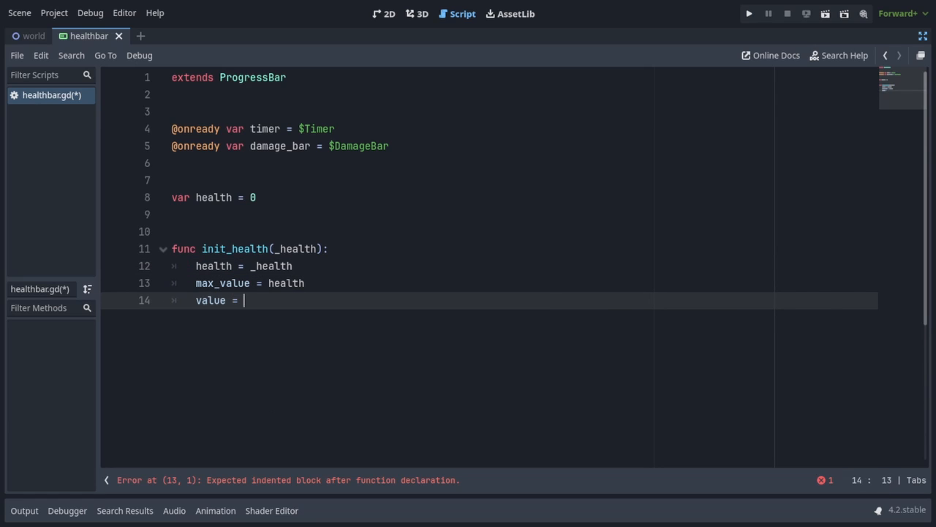
type("health")
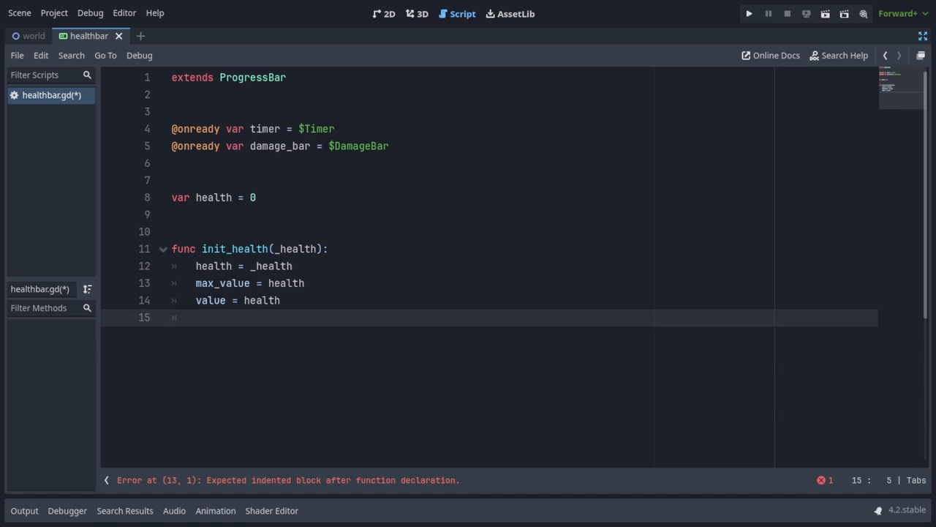
Step: Set damage_bar.max_value and damage_bar.value to health, then return to the health declaration
type("damage_bar.max_value")
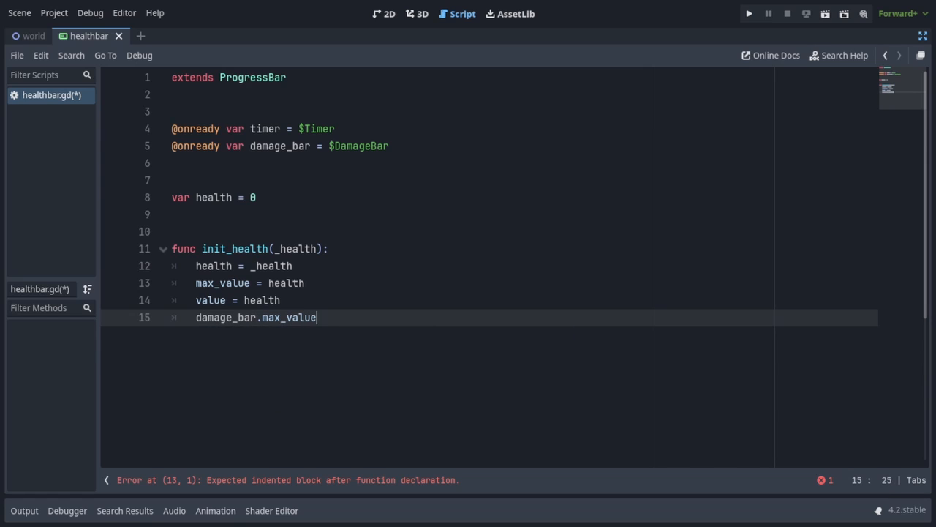
type("= health")
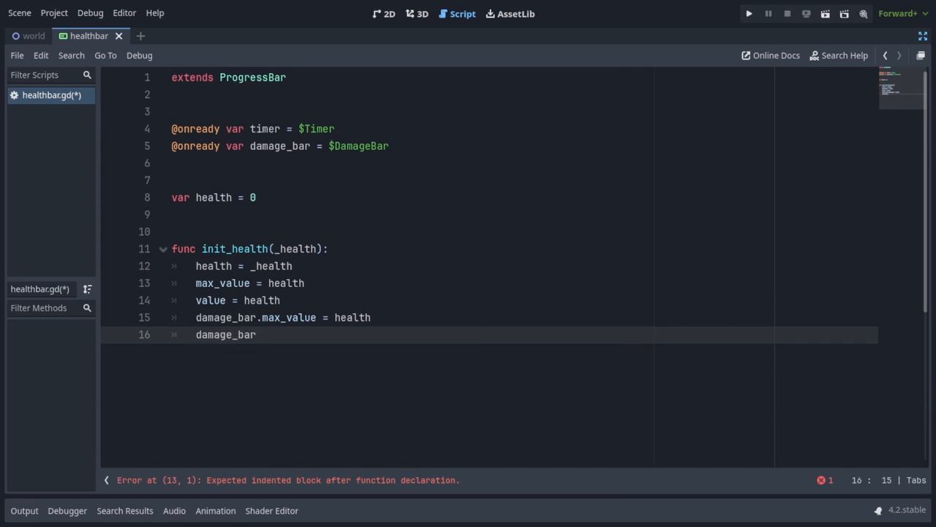
type(".value = health")
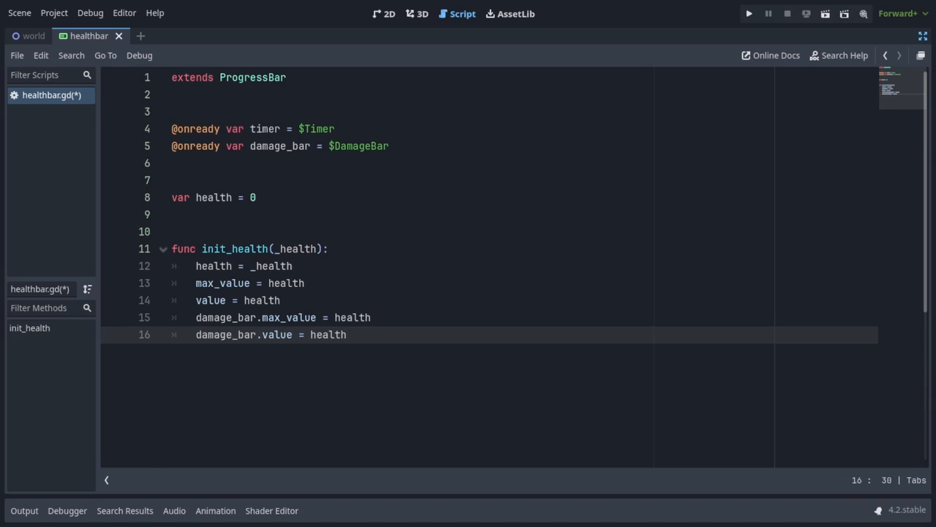
left_click(255, 197)
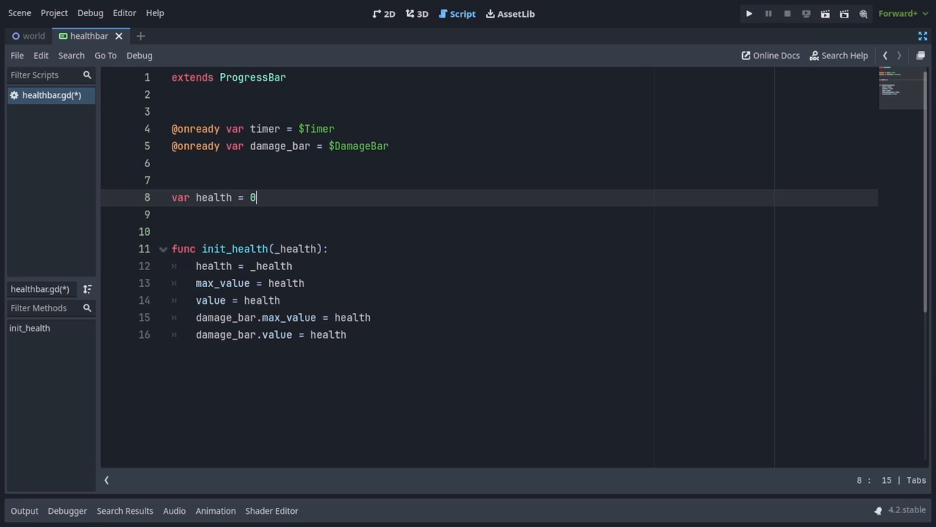
Step: Give var health a ': set = _set_health' setter and start func _set_health(new_health) above init_health
type(": se")
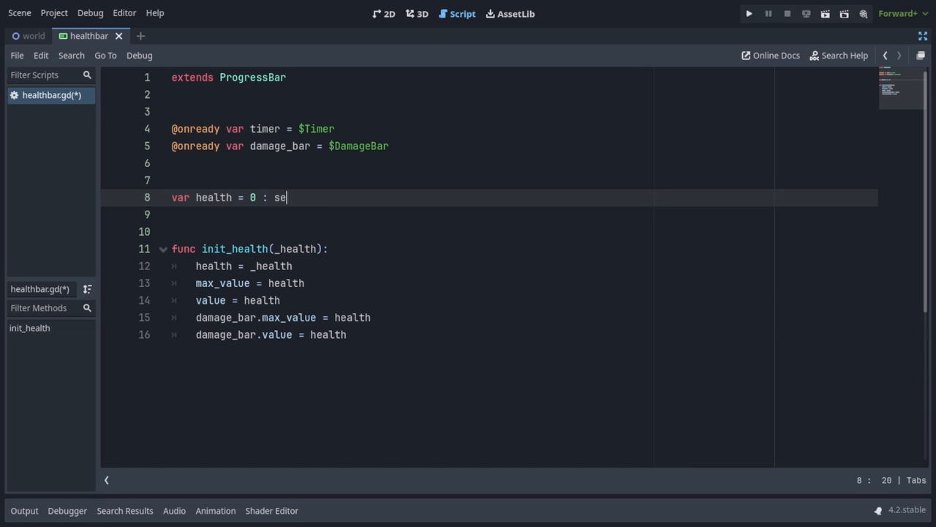
type("t = _set_health")
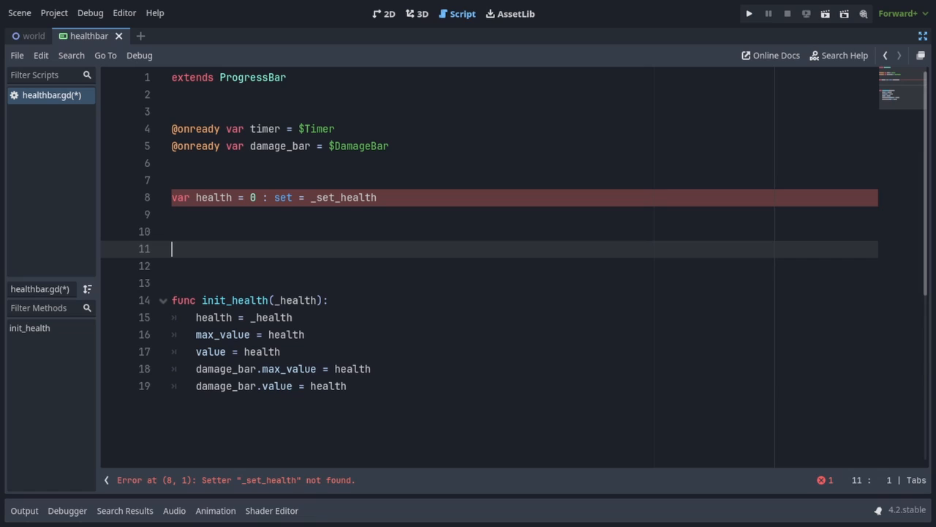
type("func _set_health(new_health):")
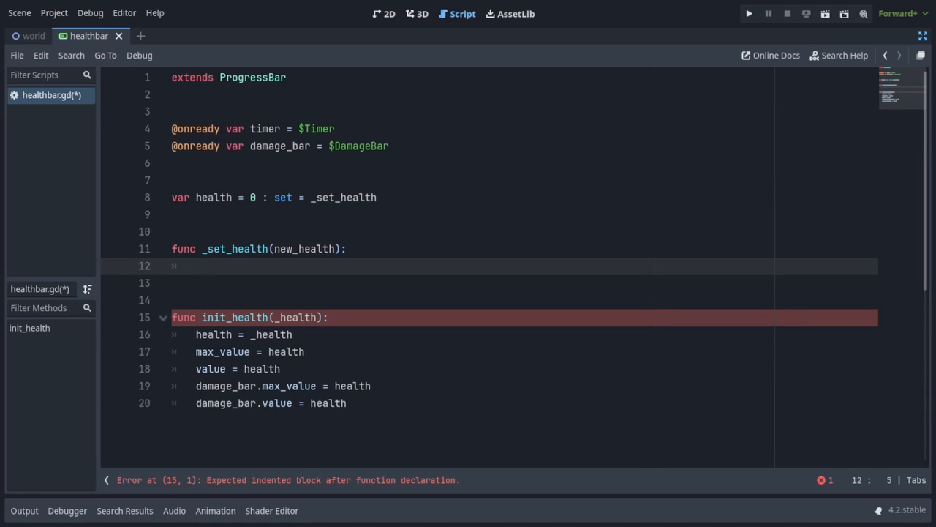
scroll("up", 3)
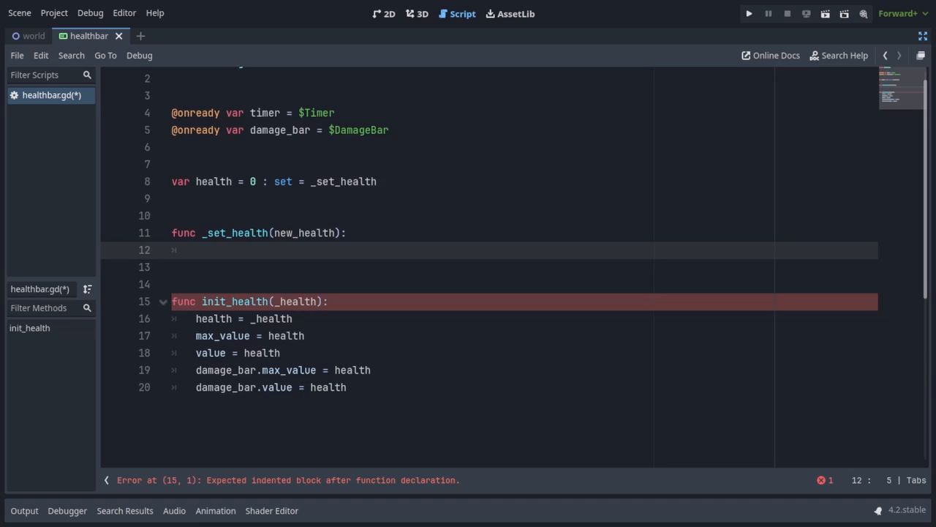
scroll("down", 3)
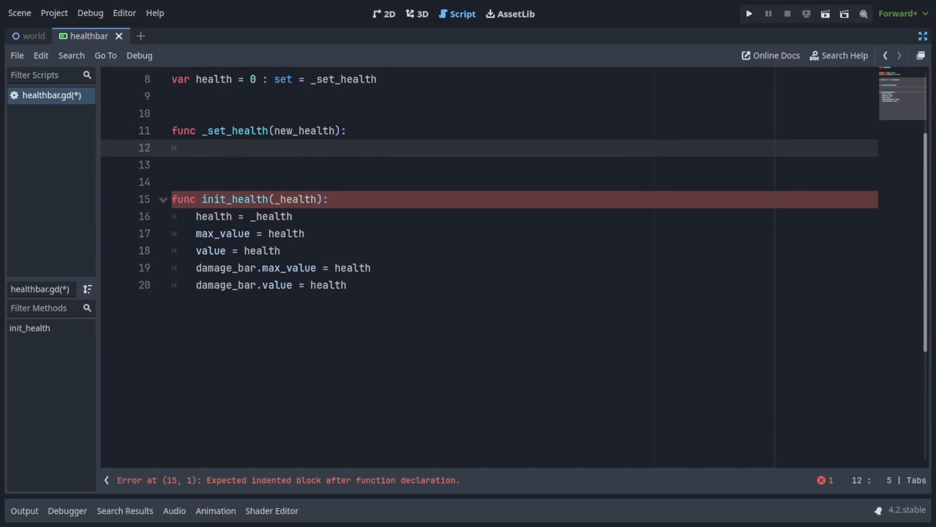
Step: Clamp health with min(max_value, new_health), sync value = health, and queue_free() if health <= 0
type("var prev_health =")
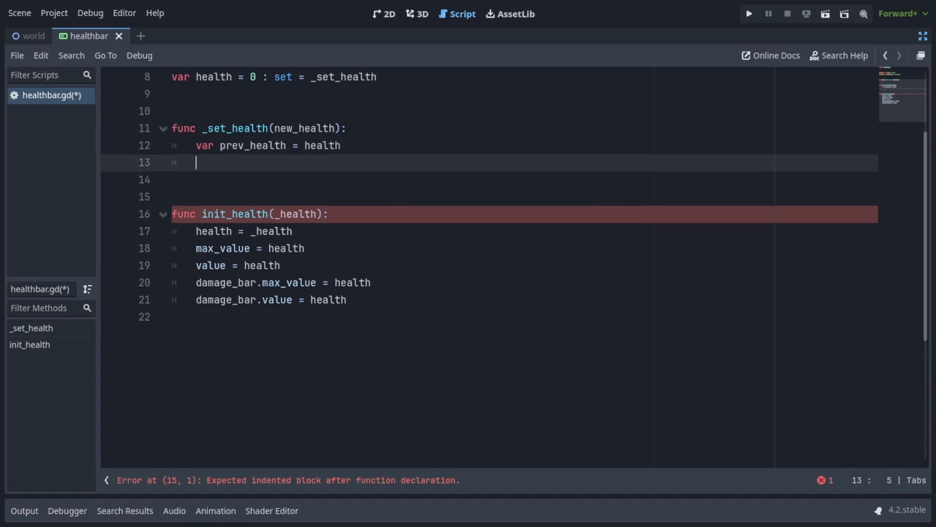
type("health =")
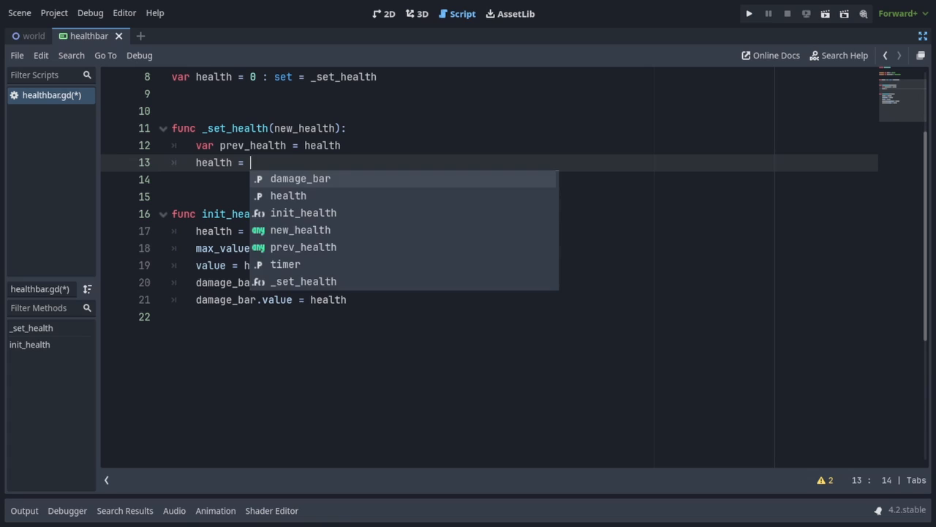
type("min(max_value, n")
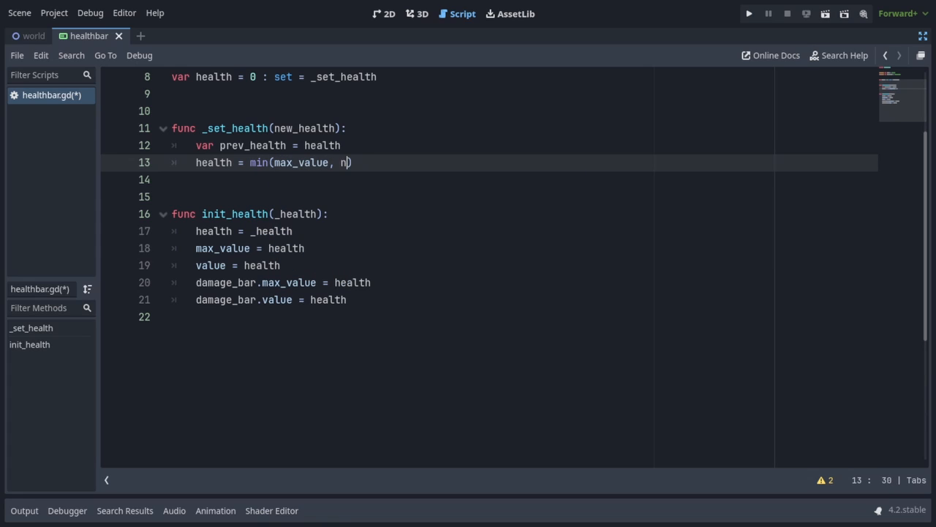
type("ew_health")
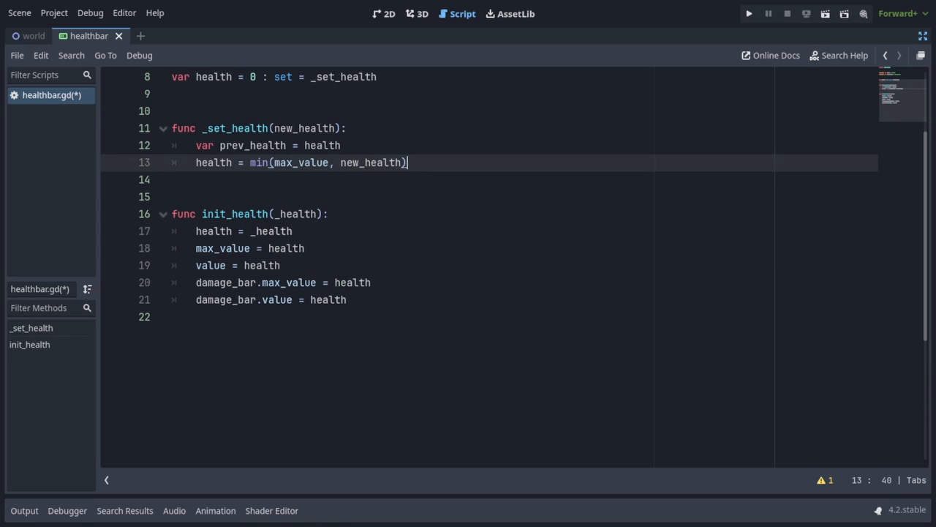
type("value = healt")
type("if")
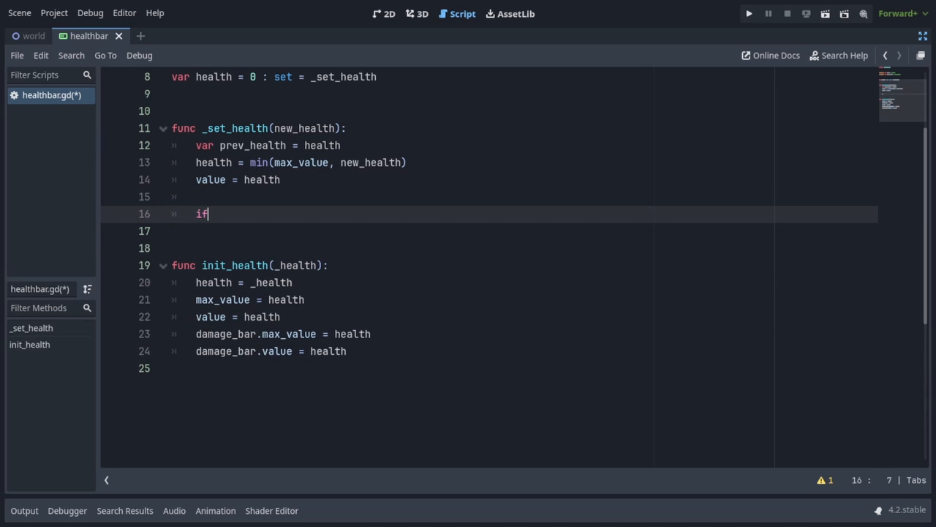
type("health y")
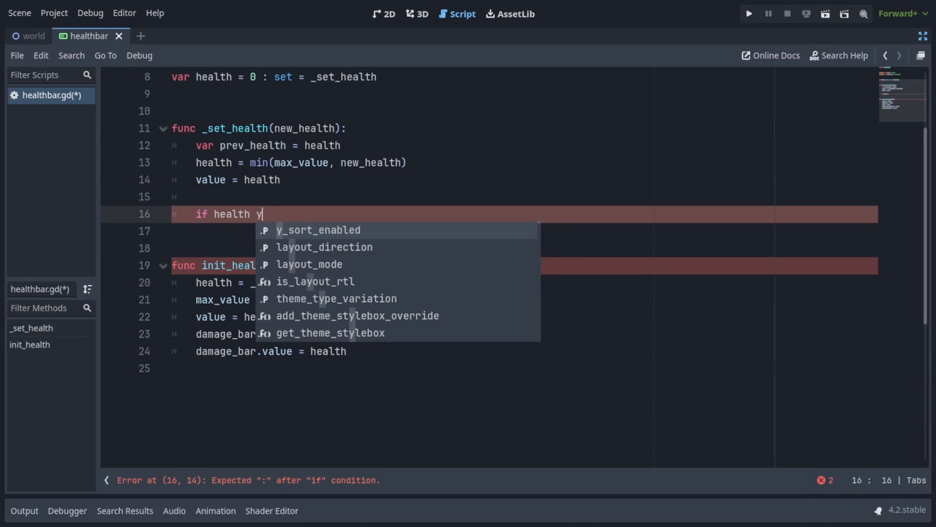
type("<= 0:")
left_click(526, 231)
type("queue_free(")
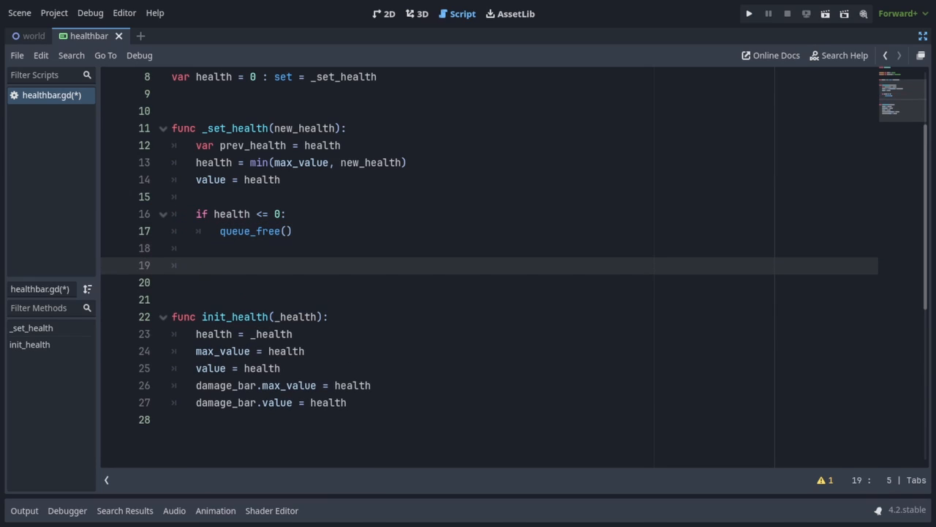
Step: Start the timer when health drops, else set damage_bar.value = health; select the Timer node
type("if health < prev_health:")
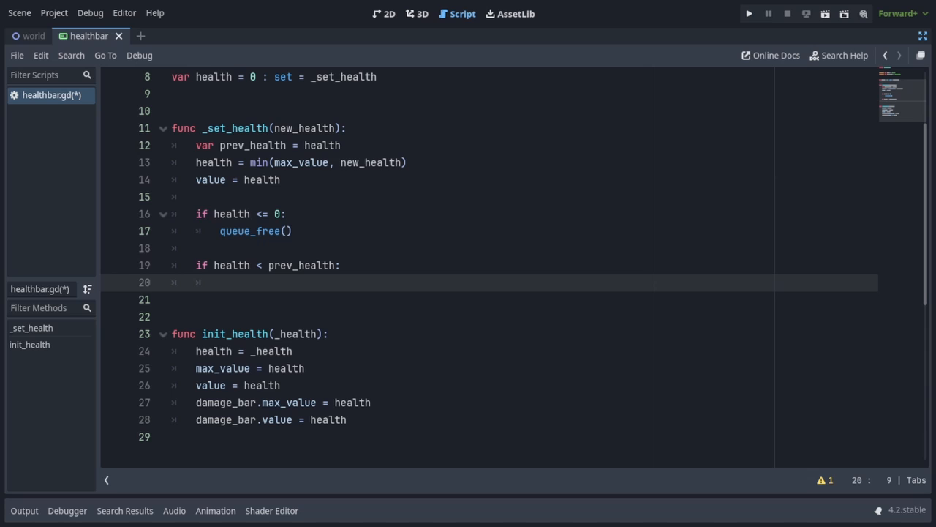
type("t")
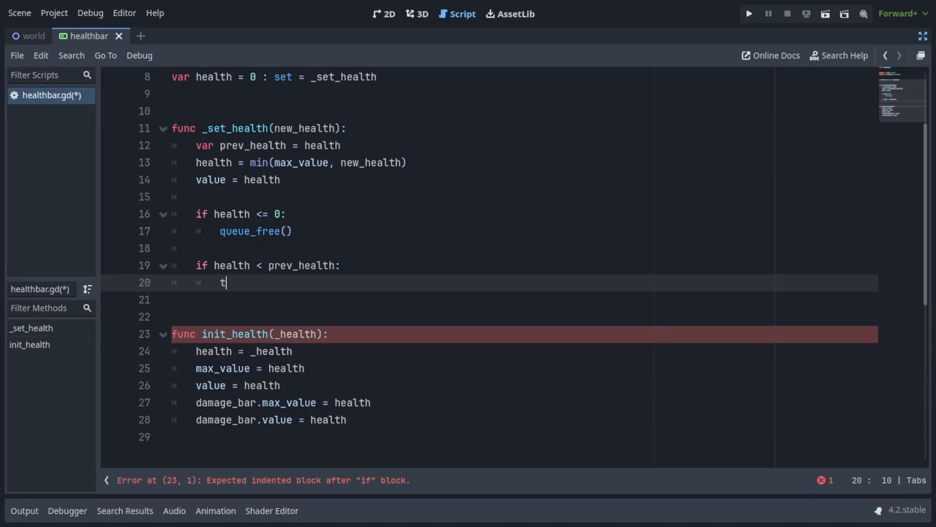
type("imer.start()")
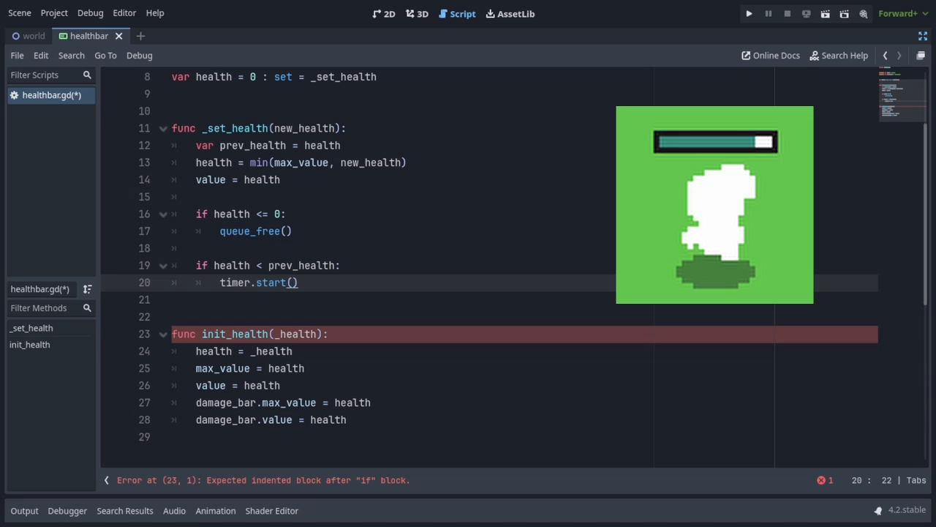
type("els")
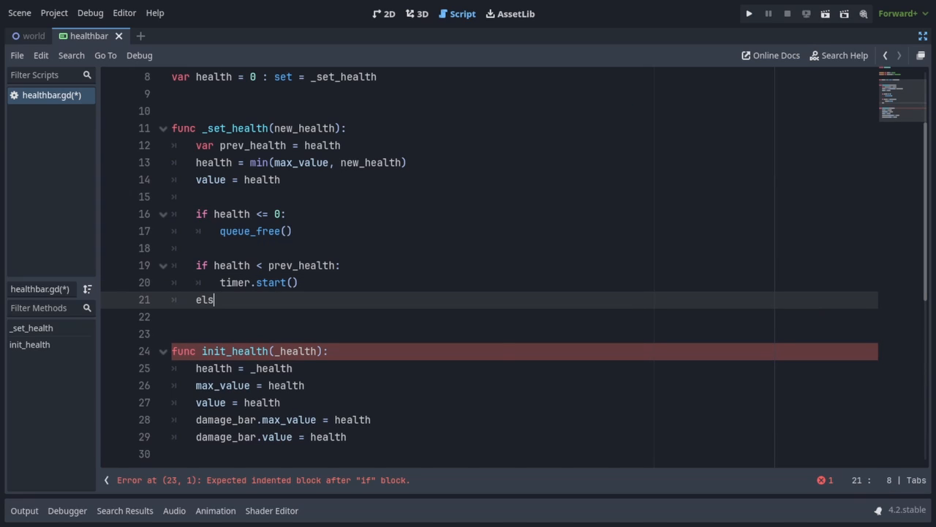
type("e:")
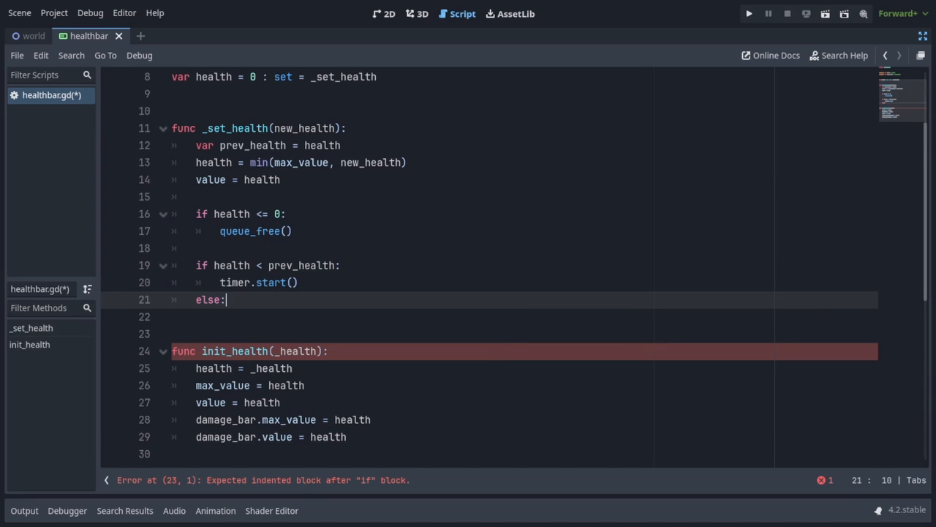
type("damage_bar.value = health")
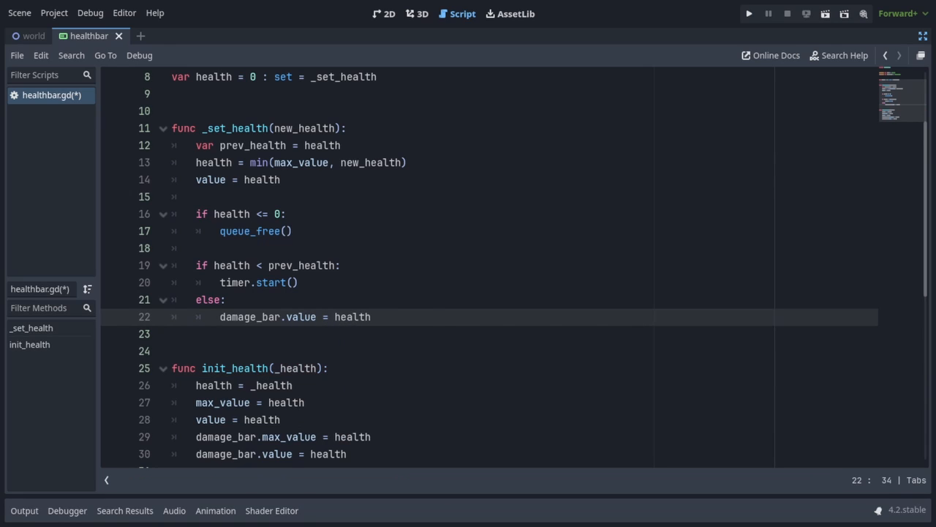
left_click(371, 316)
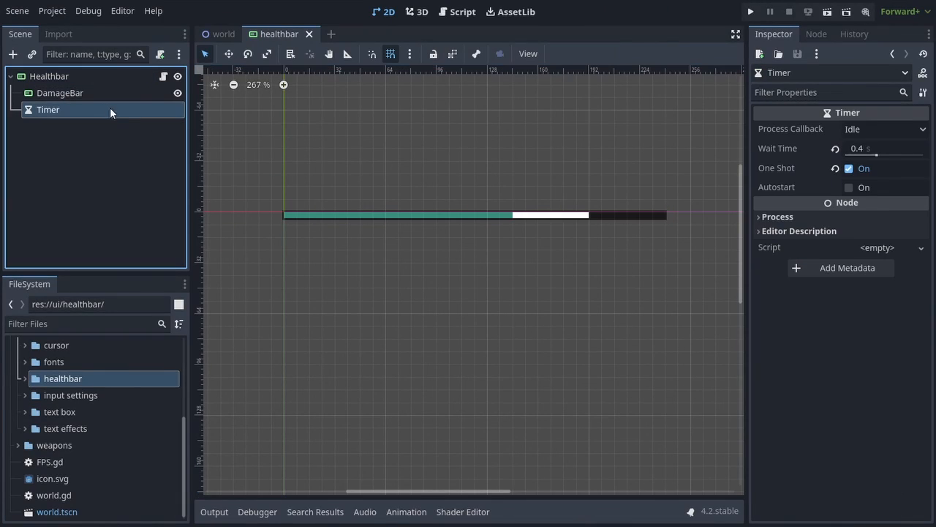
Step: Connect the Timer's timeout() signal to healthbar.gd, generating _on_timer_timeout
left_click(816, 34)
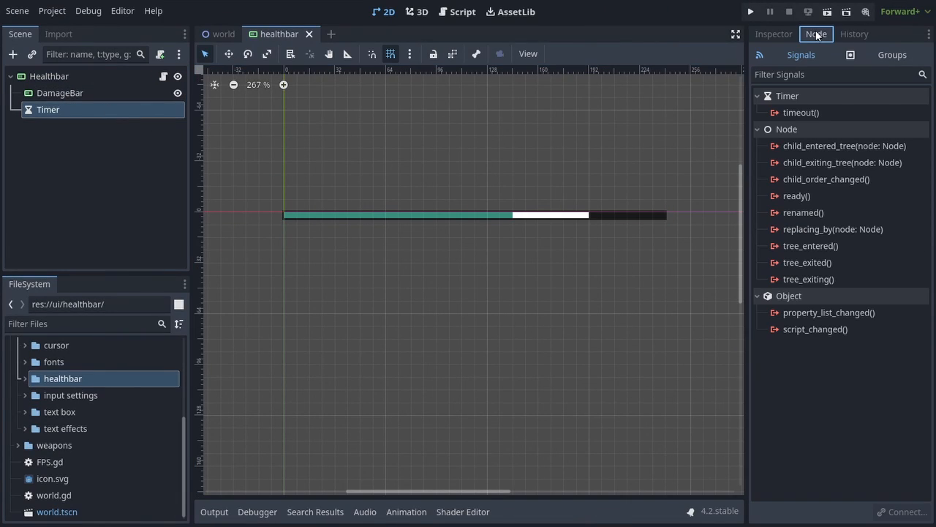
double_click(802, 111)
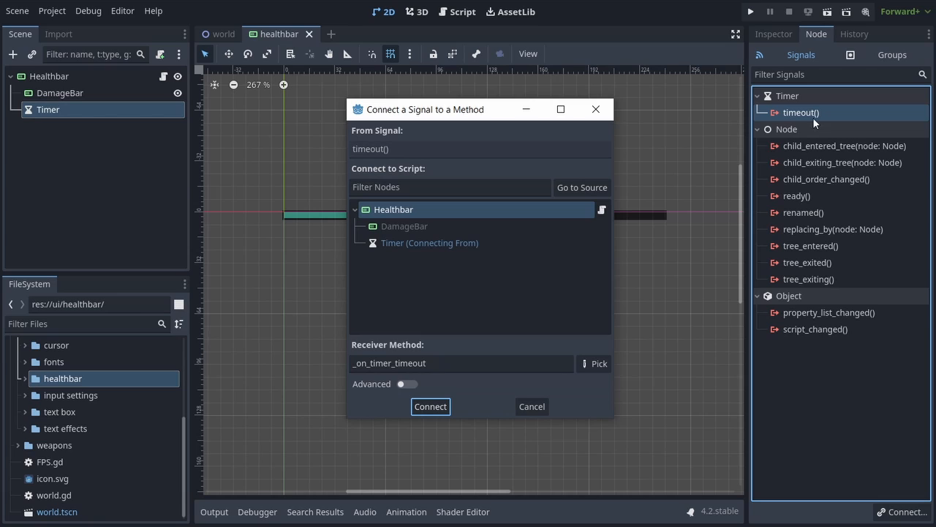
left_click(430, 407)
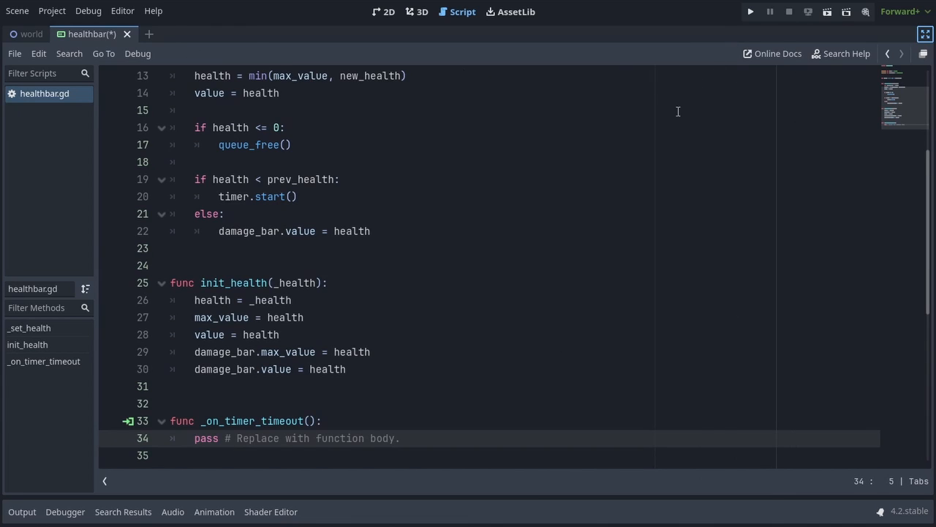
Step: Make _on_timer_timeout set damage_bar.value = health
scroll("down", 3)
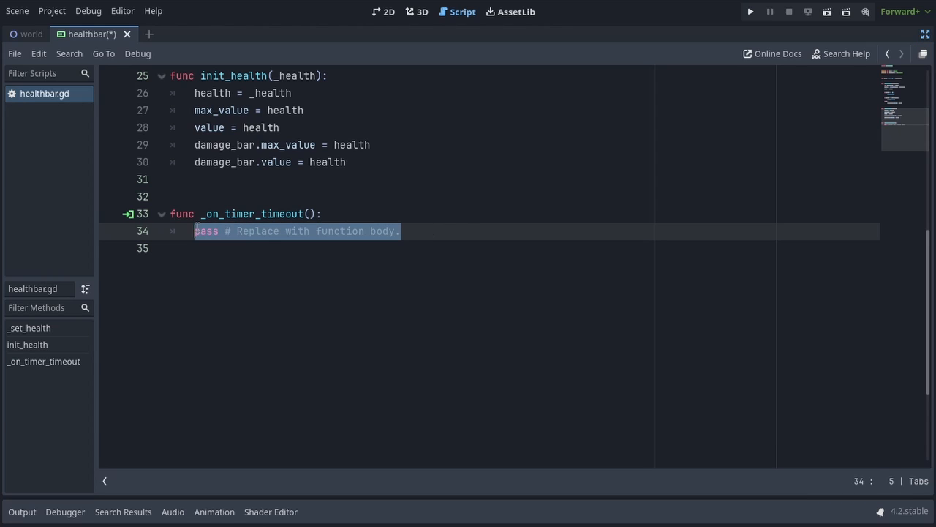
type("damage_bar.value = h")
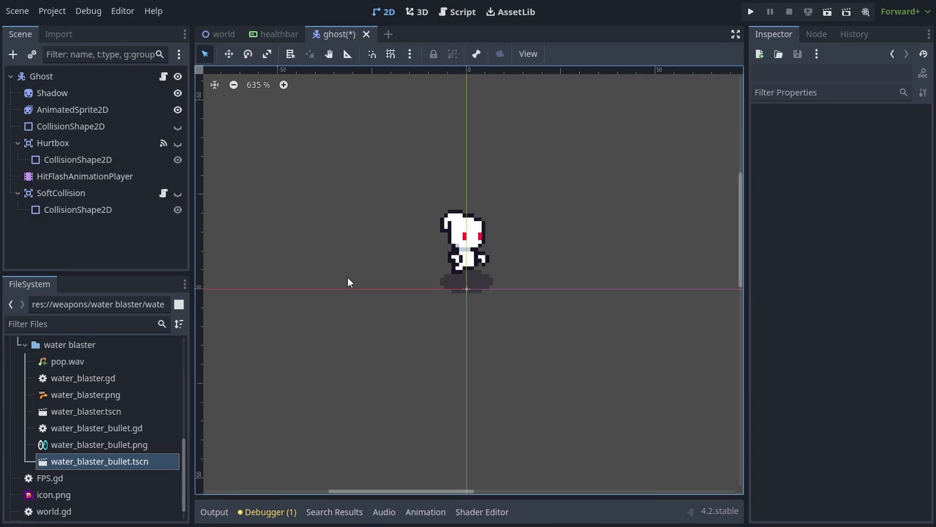
Step: Instance healthbar.tscn under Ghost, shrink it to a short bar above the sprite, and open ghost.gd
left_click(32, 54)
type("health")
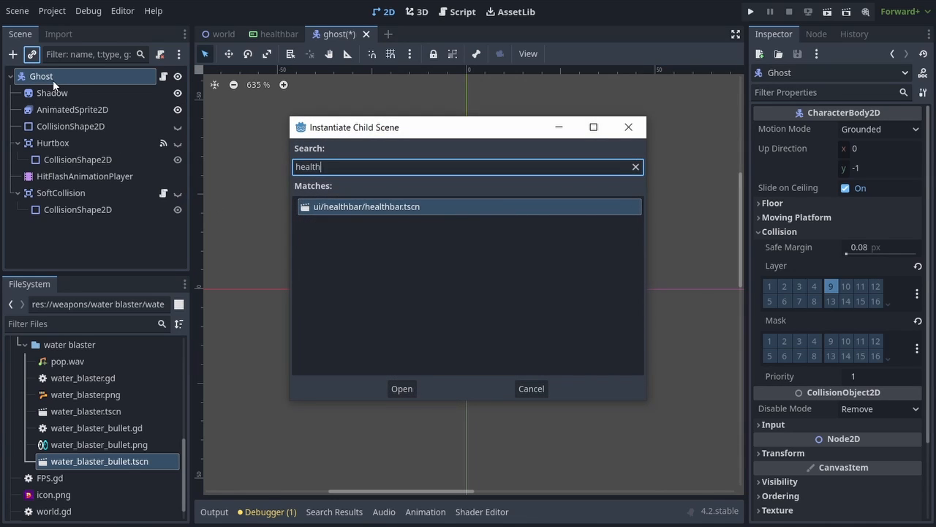
left_click(401, 389)
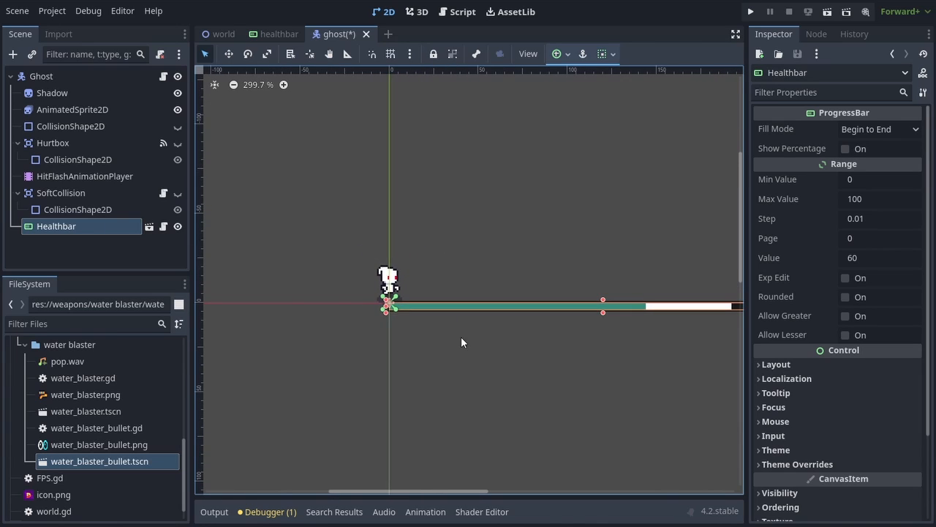
scroll("down", 3)
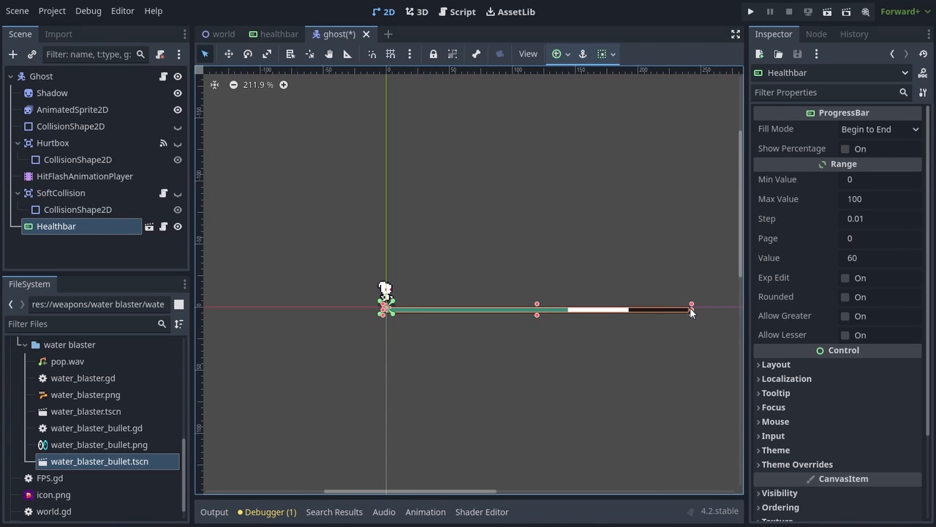
left_click_drag(690, 302, 417, 307)
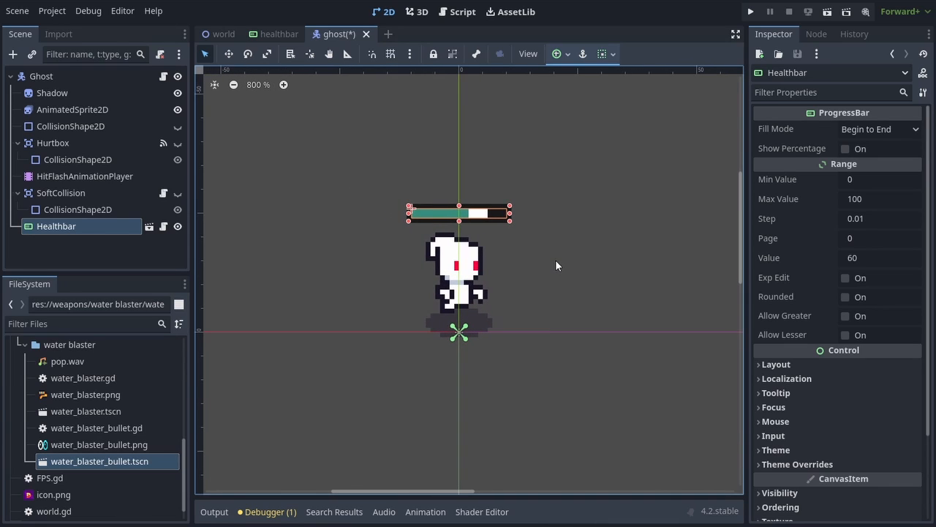
left_click(456, 13)
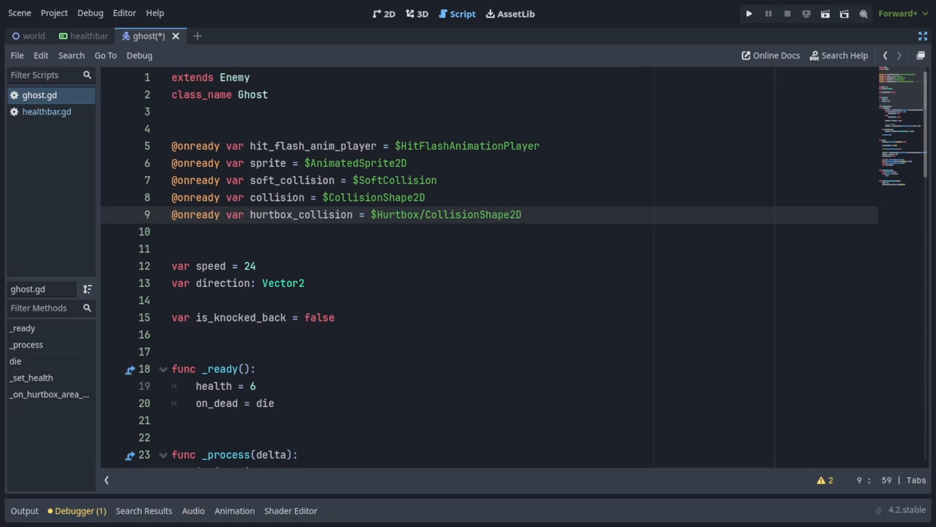
type("@onready v")
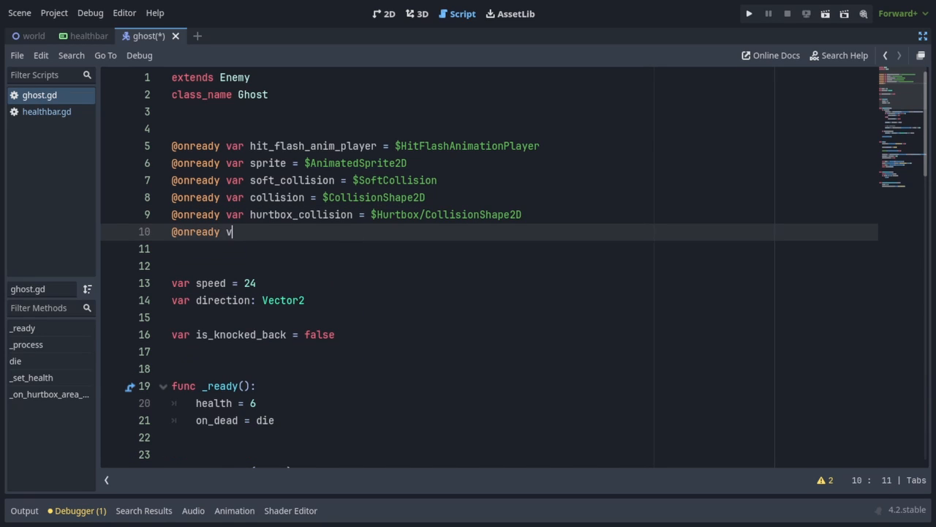
type("ar healthbar =")
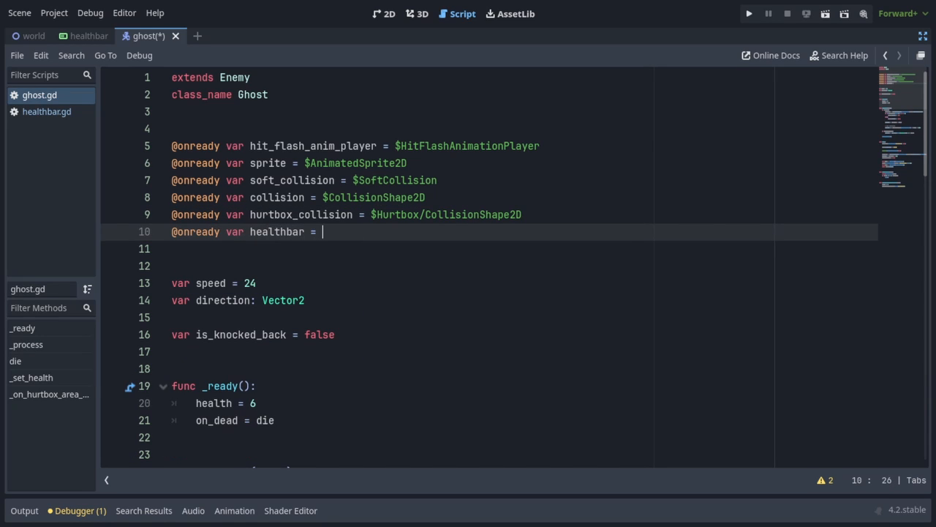
type("$Healthbar")
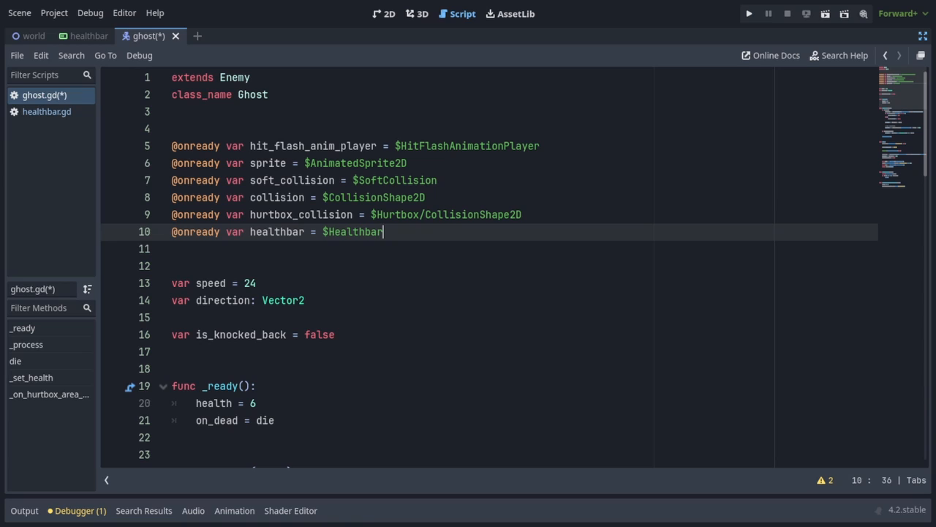
scroll("down", 3)
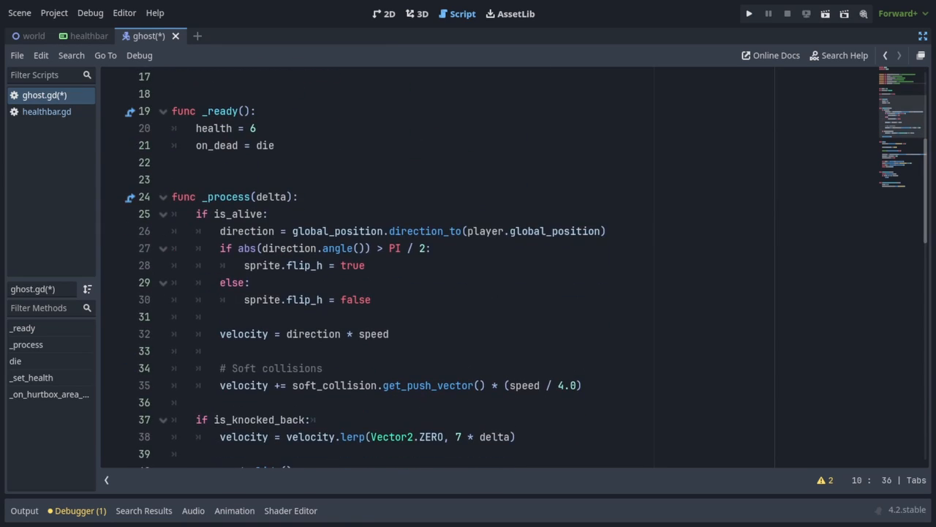
left_click(275, 145)
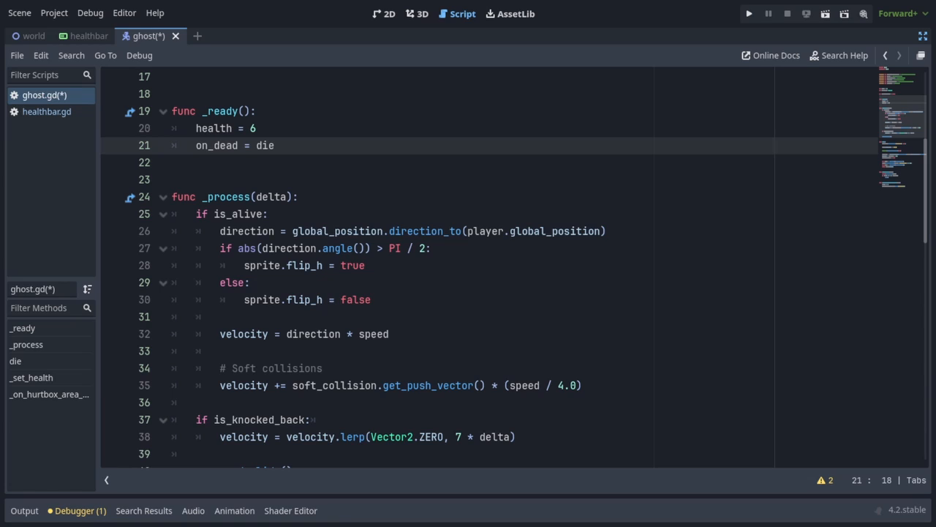
type("healthbar.init_health(health")
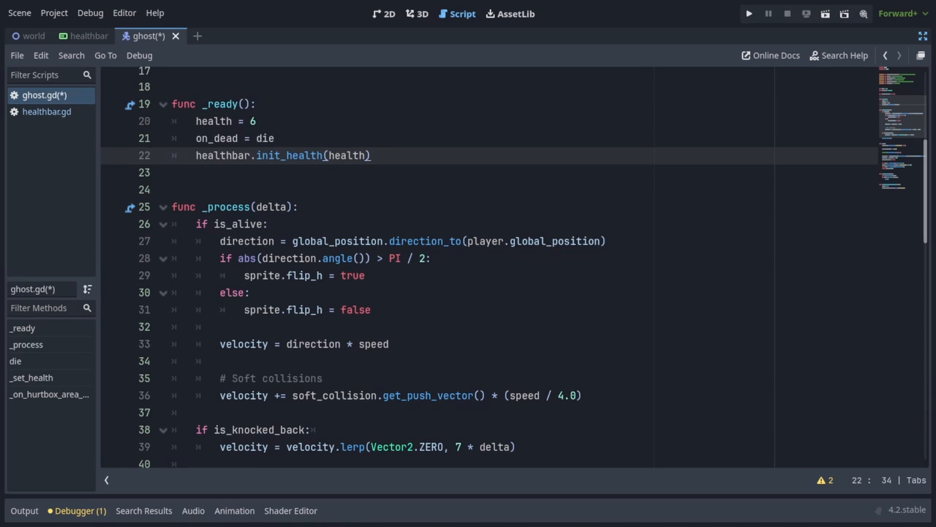
Step: Set healthbar.health = health after the _die() check in _set_health, then switch to the BigGhost scene
scroll("down", 3)
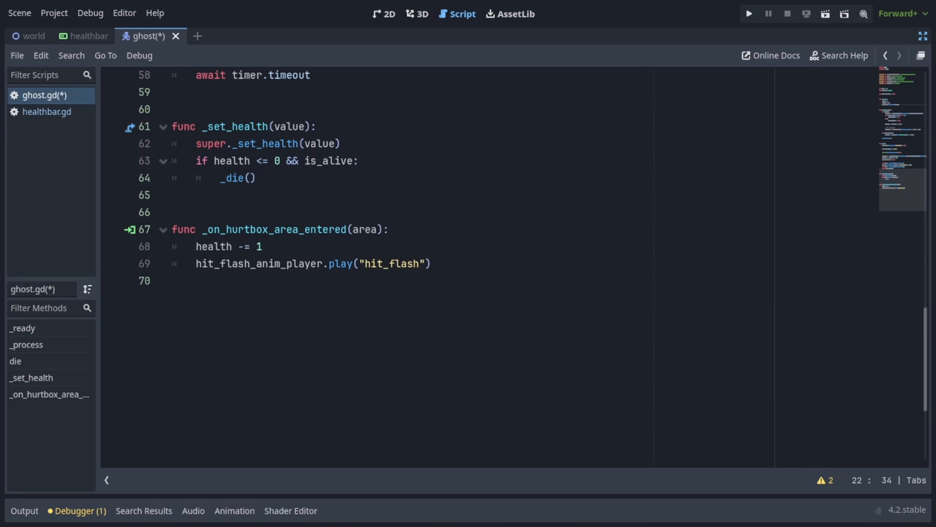
left_click(256, 179)
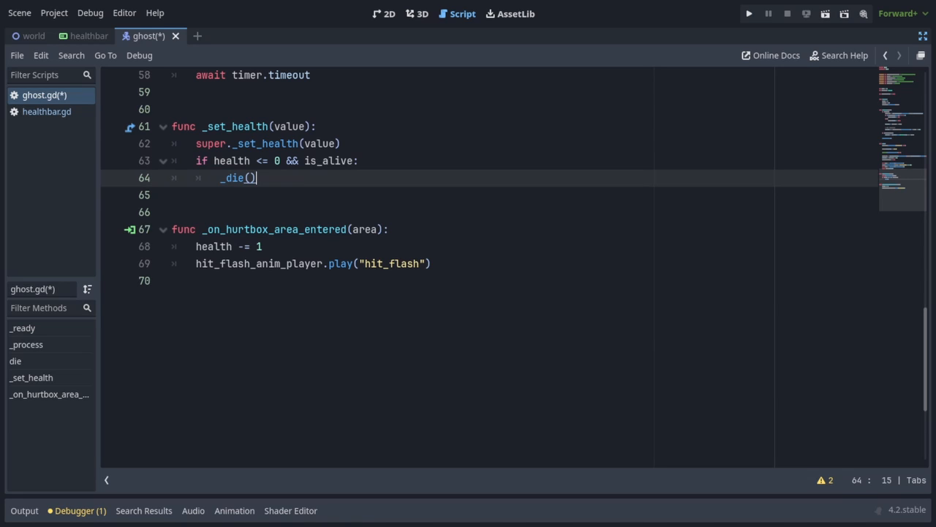
type("healthbar.health =")
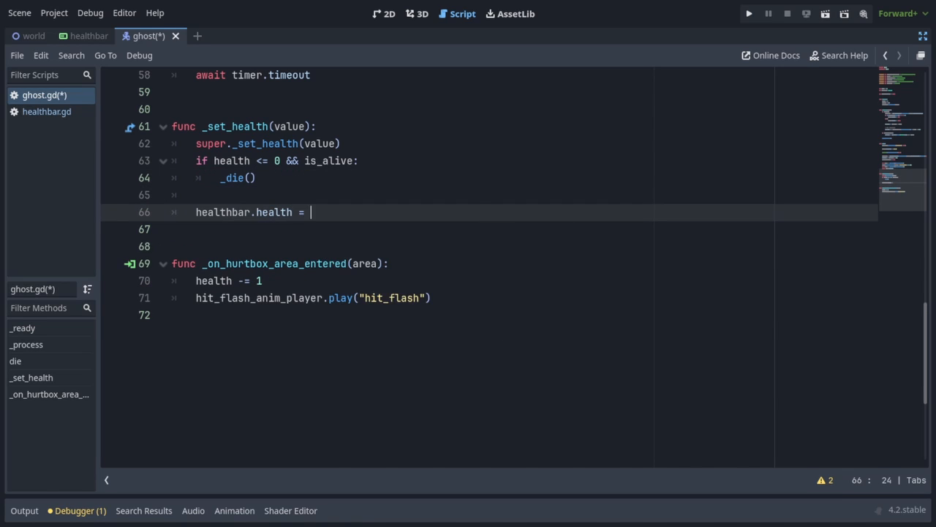
type("health")
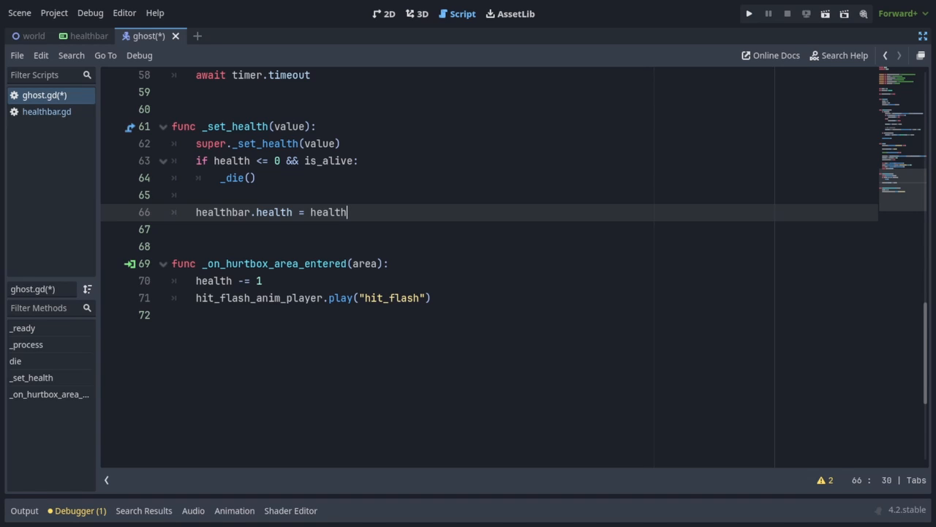
left_click(749, 13)
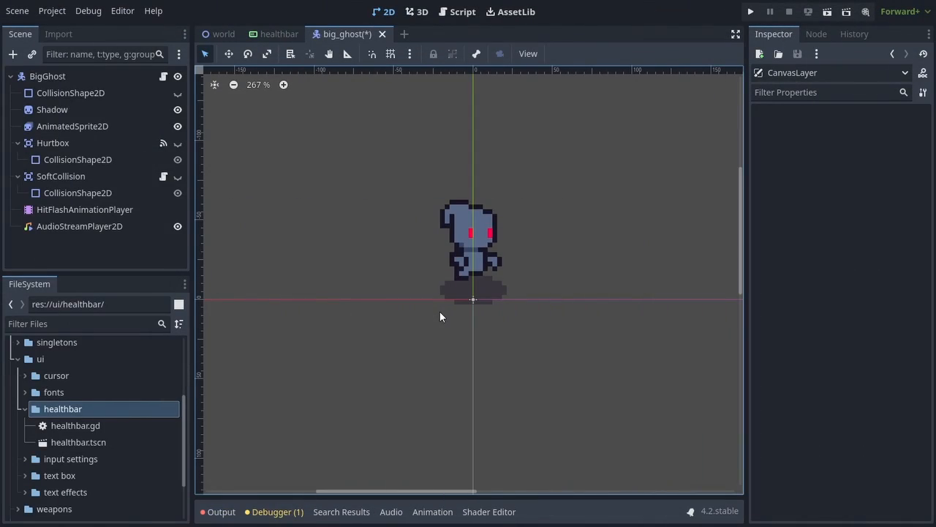
Step: Add a CanvasLayer to BigGhost and instance healthbar.tscn under it
left_click(750, 12)
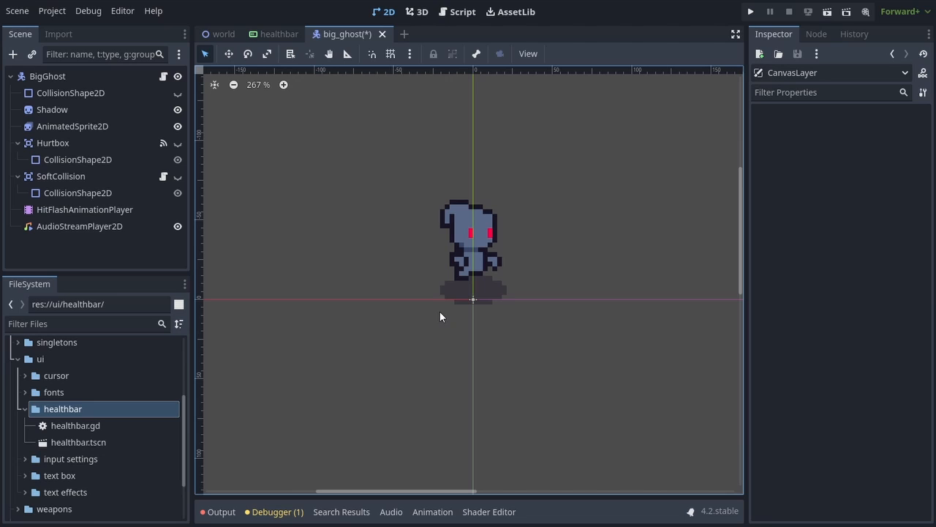
left_click(11, 54)
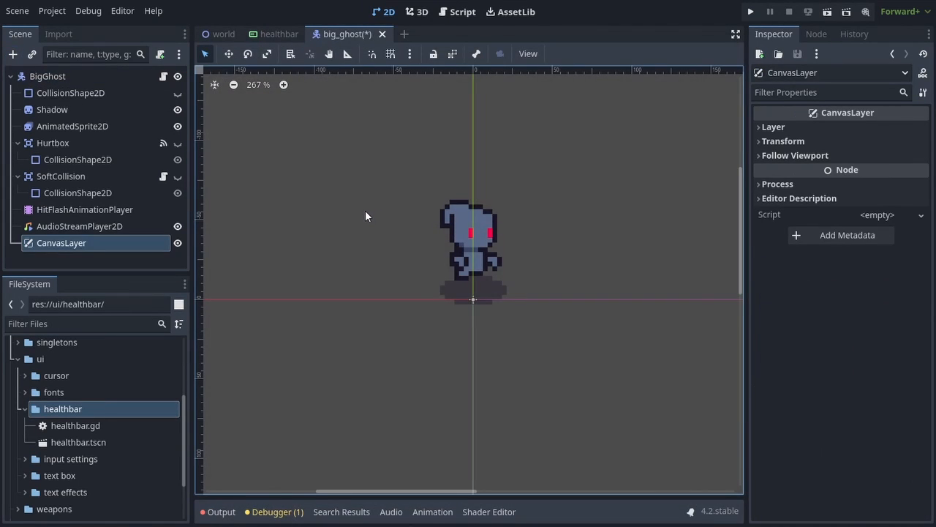
left_click(12, 54)
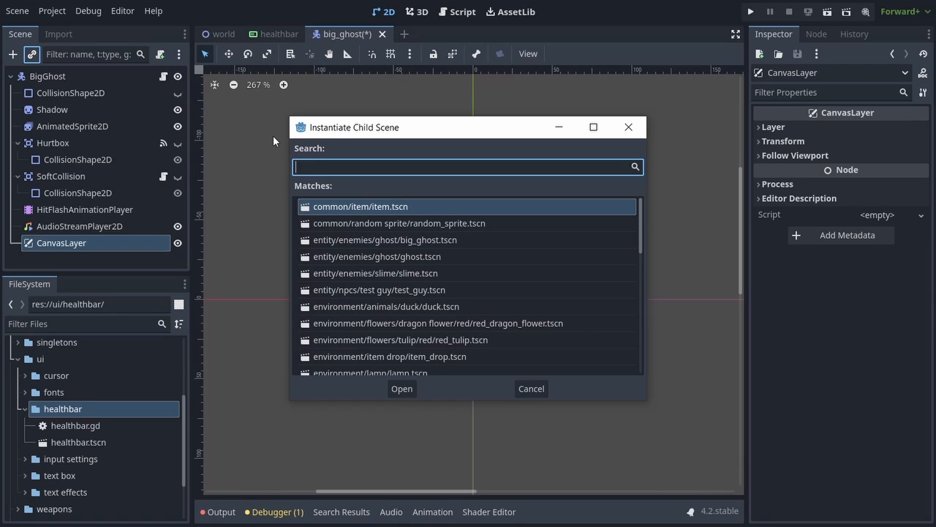
type("healthba")
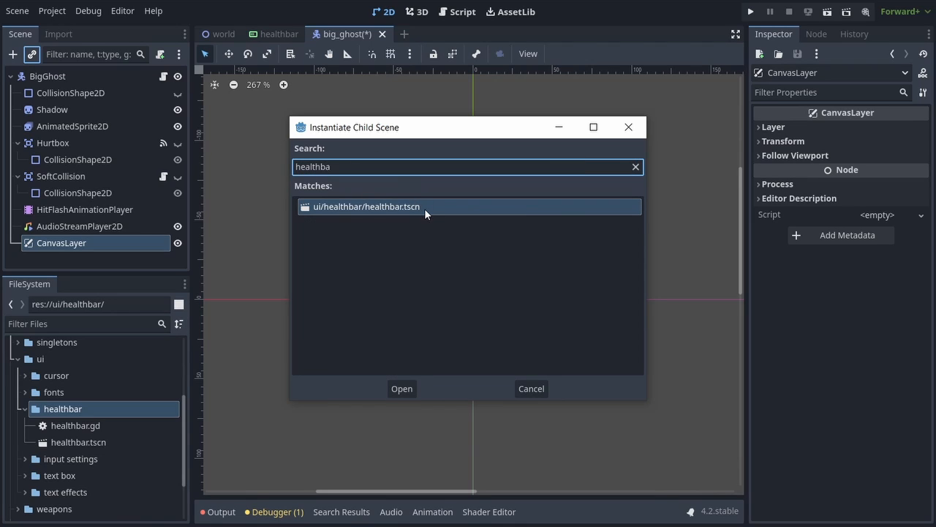
left_click(401, 389)
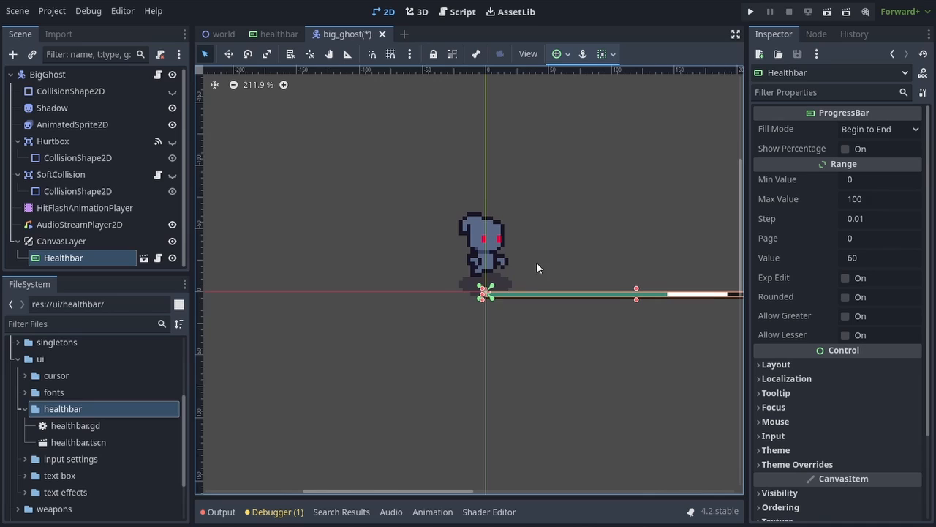
Step: Anchor the boss healthbar to center bottom and raise it slightly above the screen edge
scroll("down", 3)
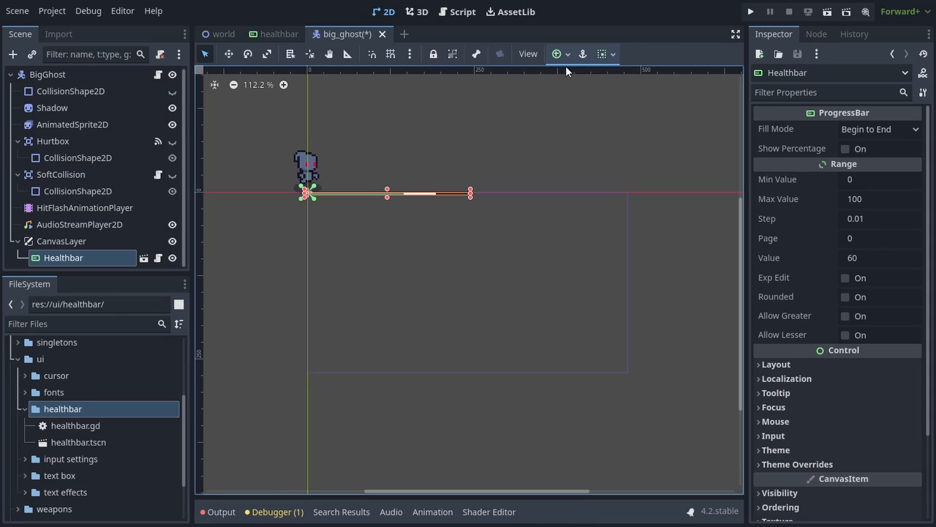
left_click(556, 53)
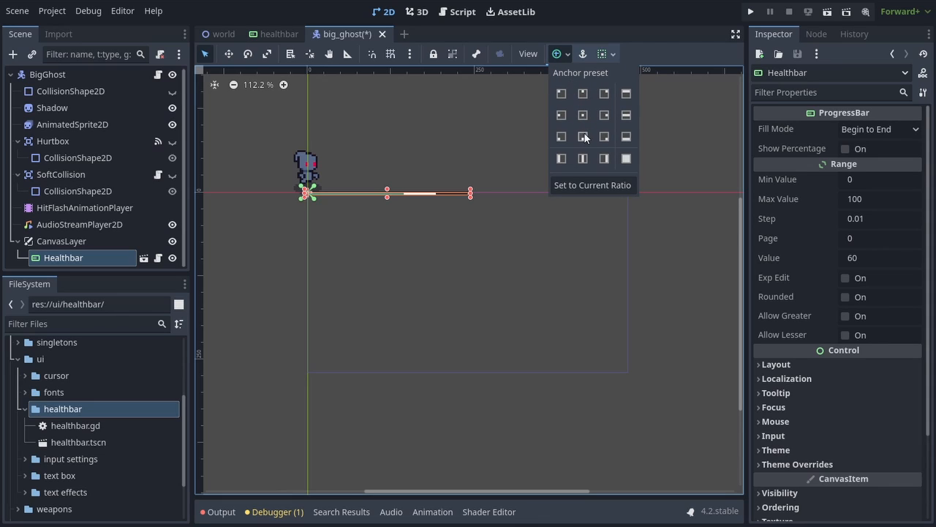
left_click(583, 136)
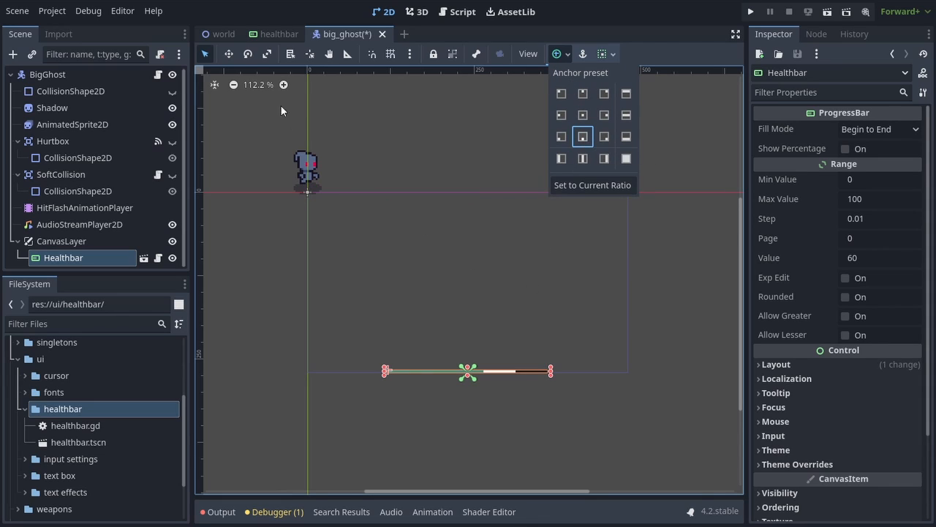
left_click_drag(468, 368, 380, 349)
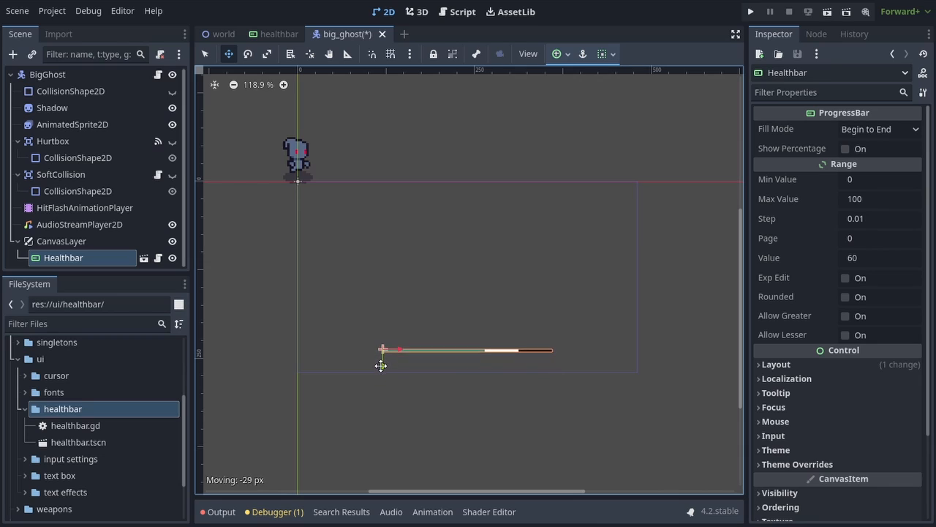
Step: Add a 'Big ghost' Label under CanvasLayer placed just above the healthbar's left end, then open big_ghost.gd
left_click(12, 54)
type("Big gho")
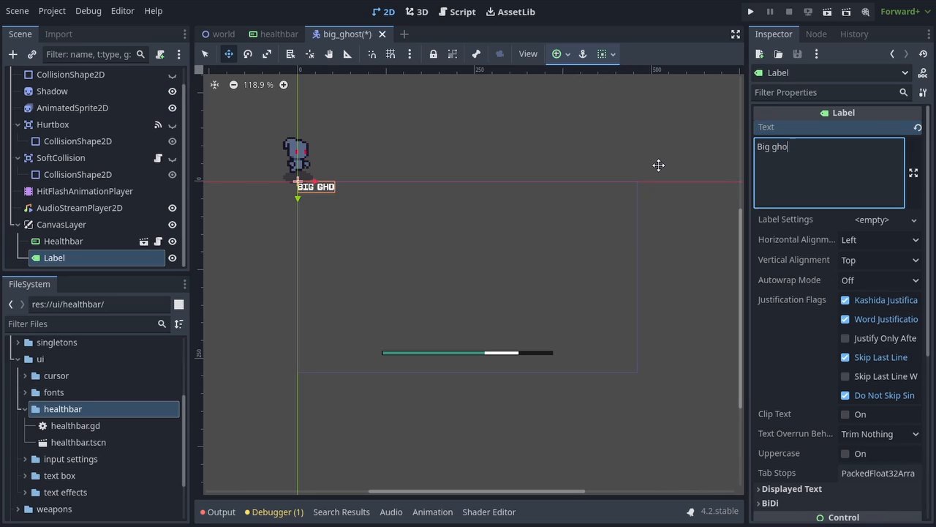
left_click_drag(315, 188, 366, 256)
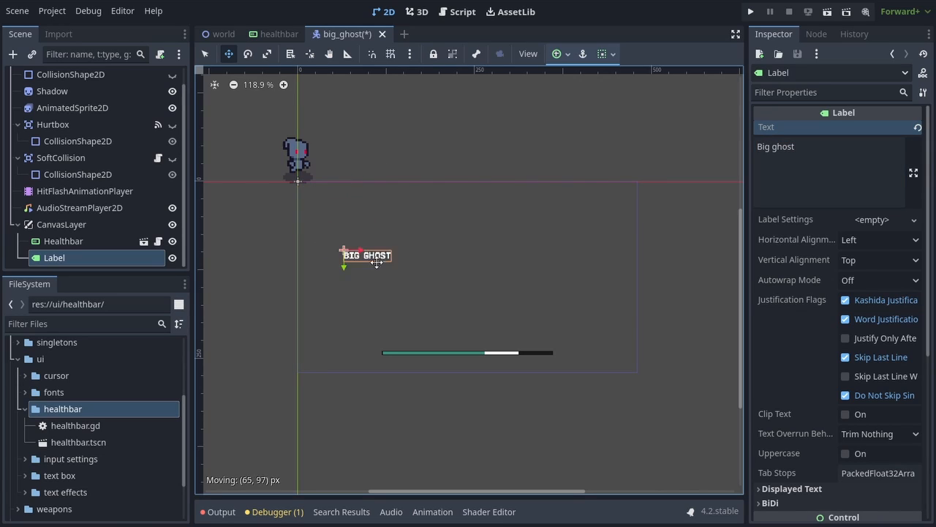
left_click_drag(365, 255, 407, 338)
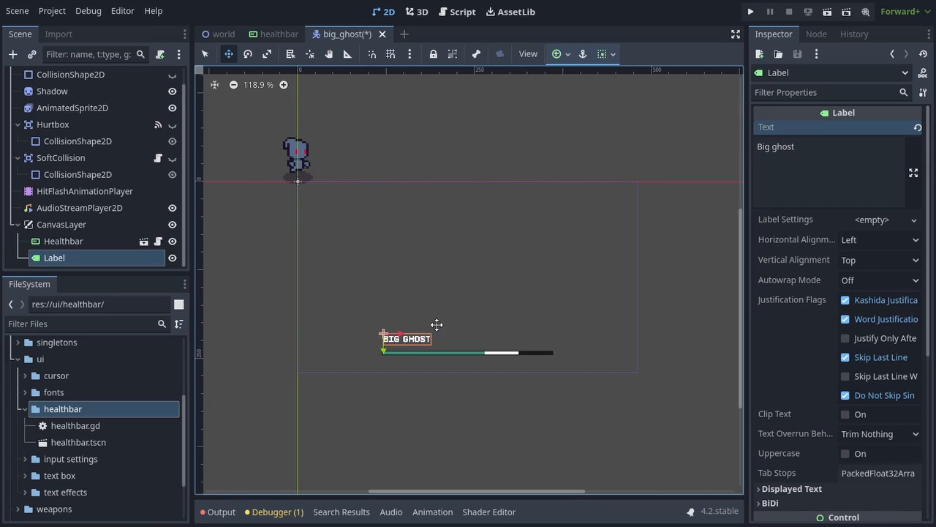
left_click(457, 12)
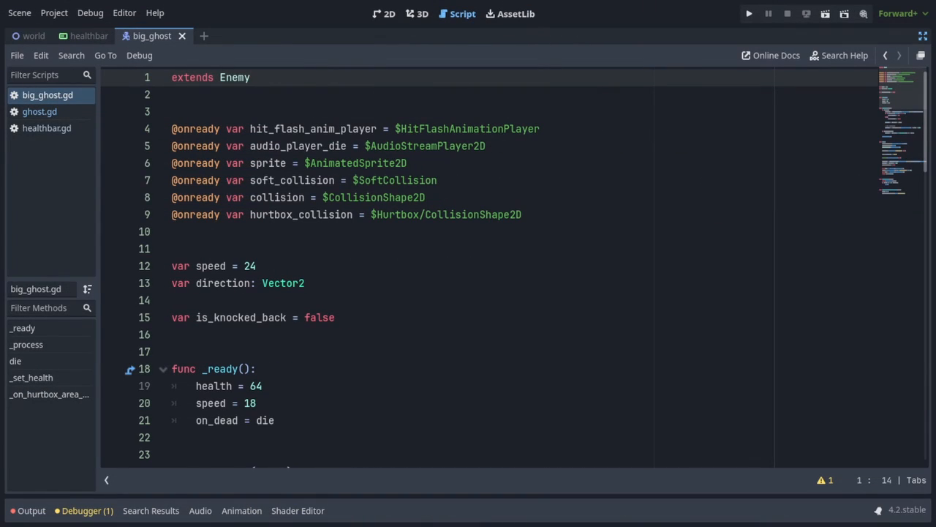
type("@")
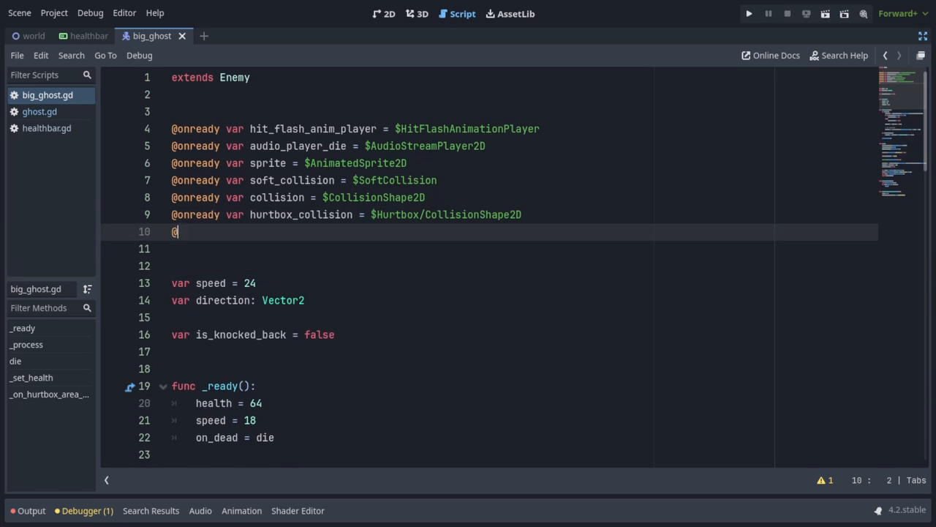
type("@onready var healthbar = $CanvasLayer/Healthbar")
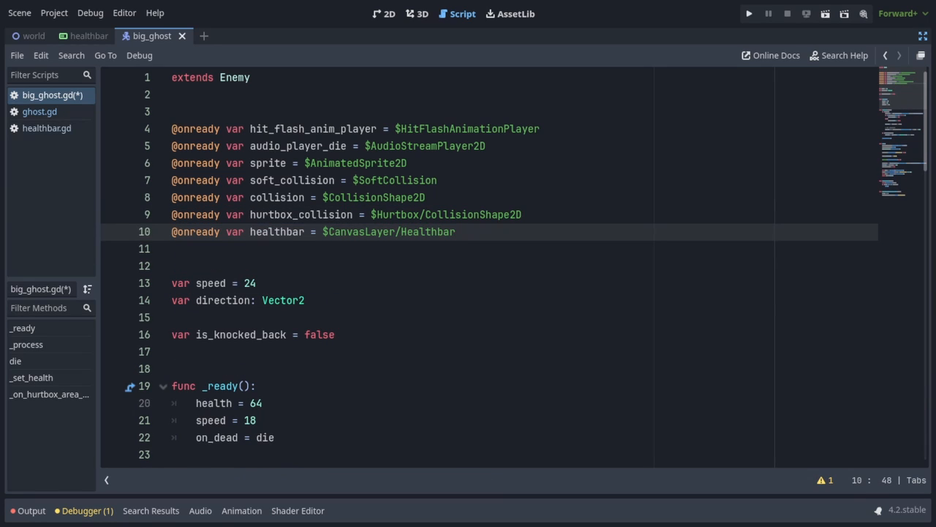
scroll("down", 3)
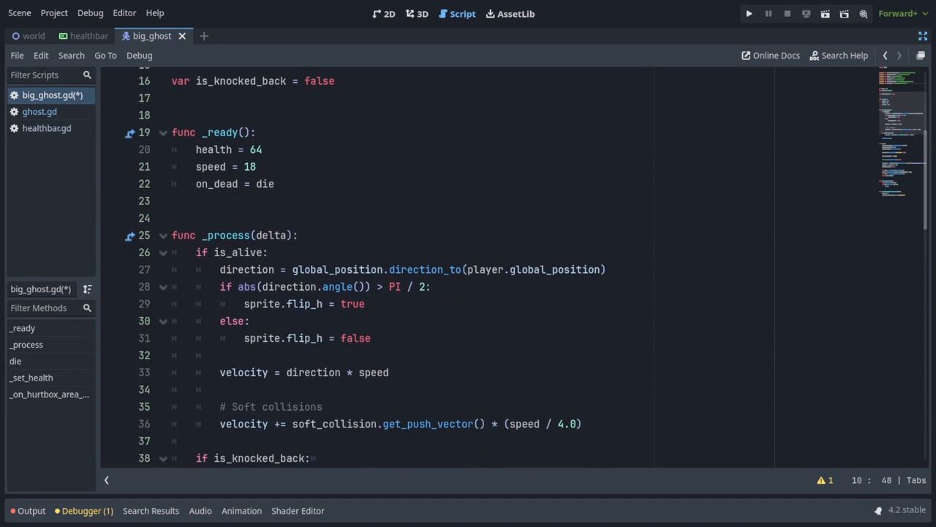
type("healthbar.init_health(health")
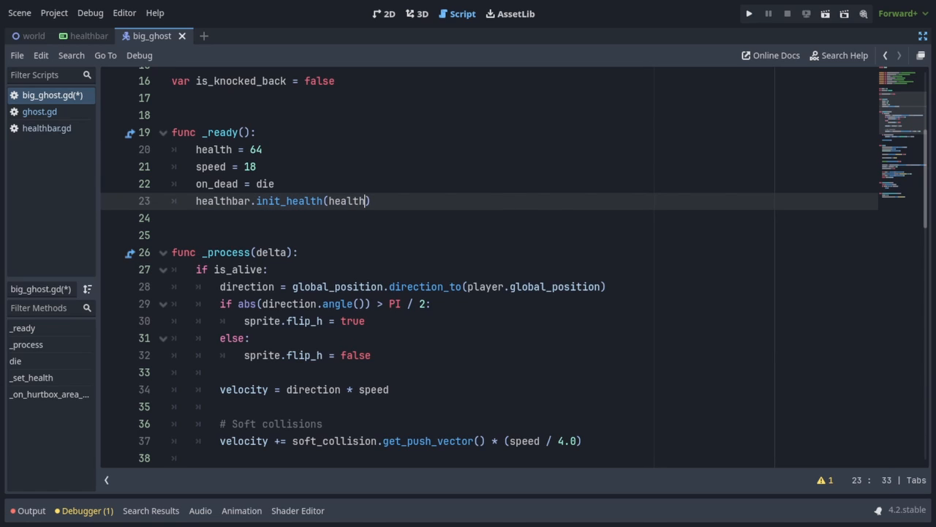
Step: Set healthbar.health = health in _set_health and run the game to show the BIG GHOST bar
scroll("down", 3)
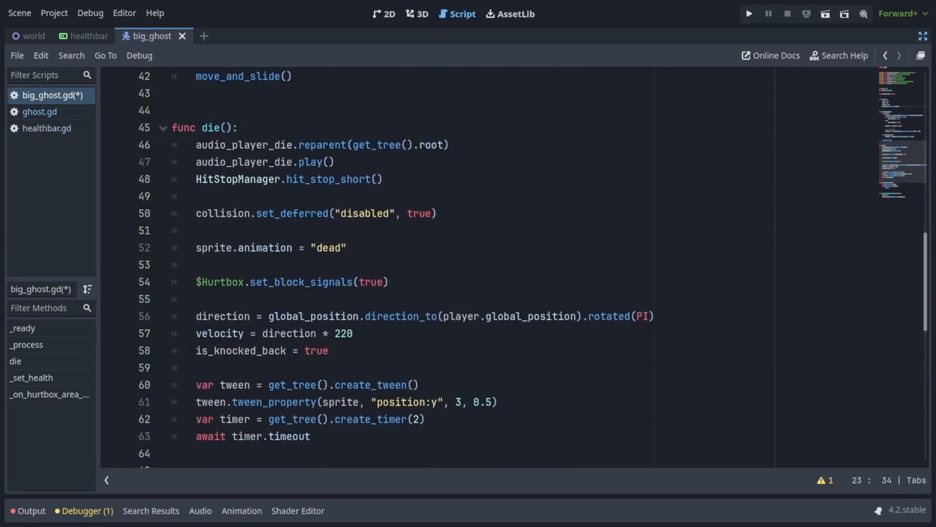
scroll("down", 3)
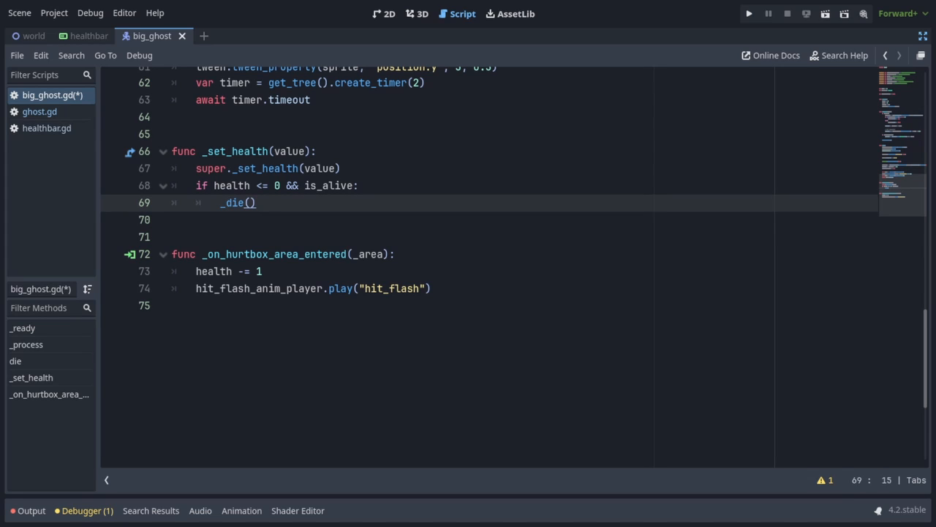
type("healthbar.health")
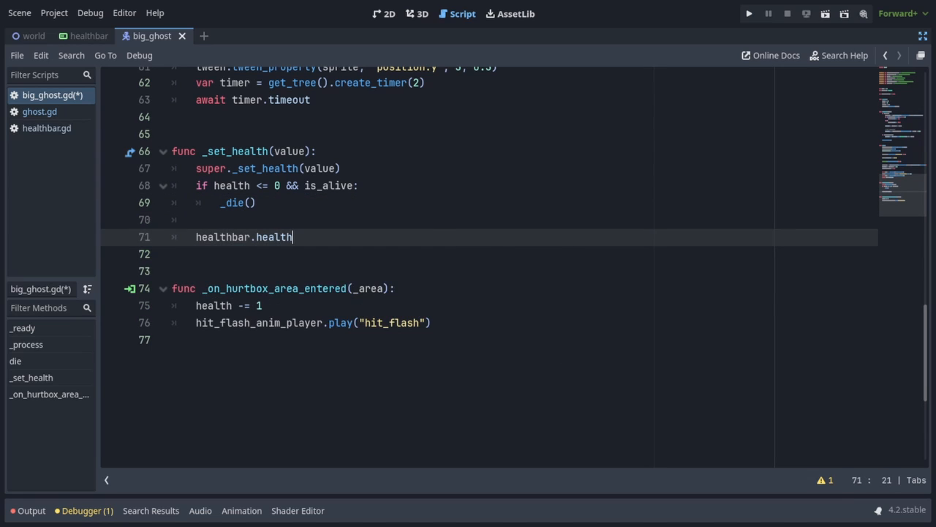
type("= health")
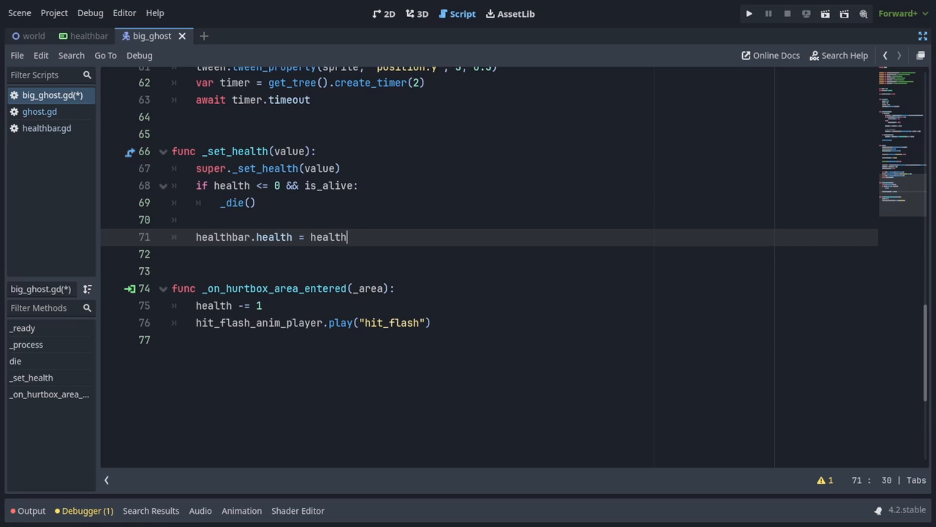
left_click(749, 13)
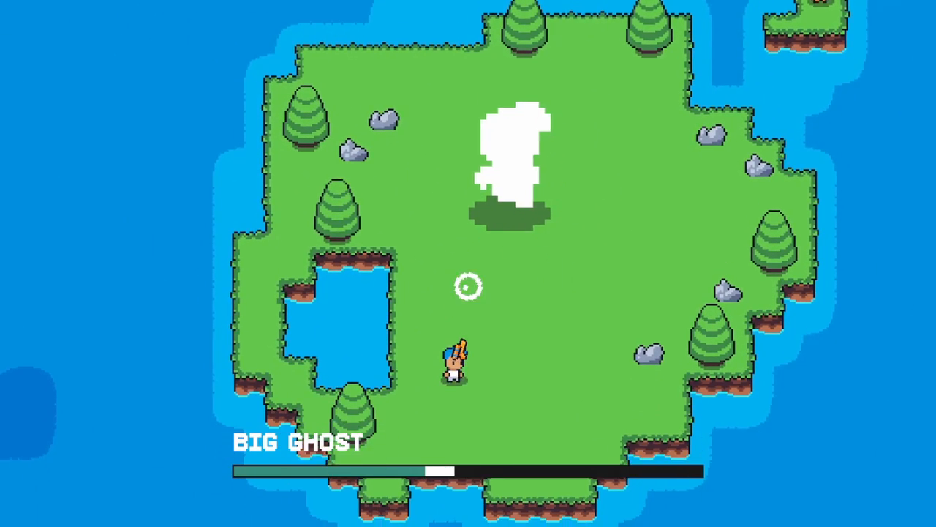